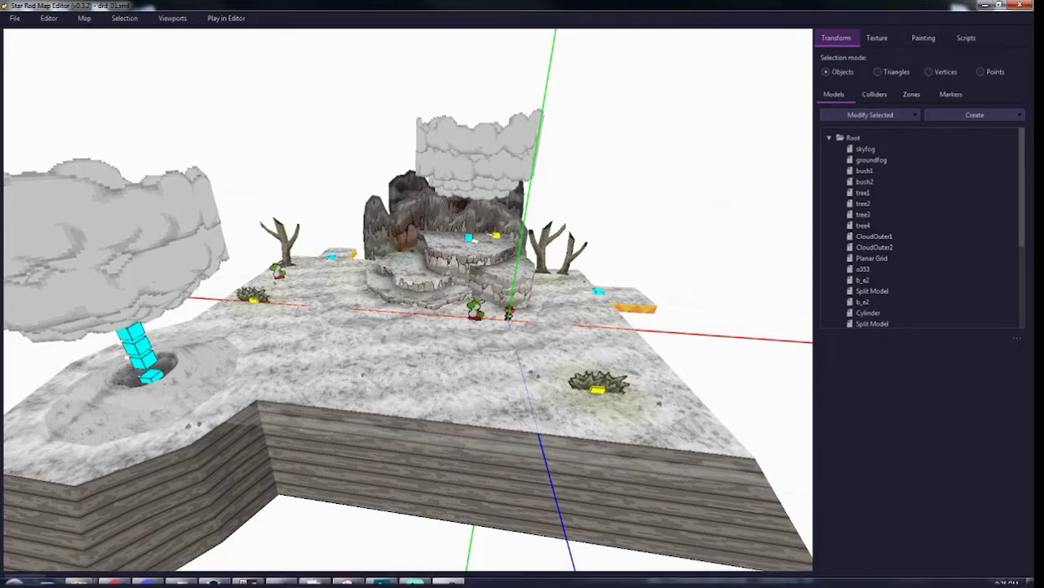
- Switch to texture mode and scroll through the map's Available Textures list
click(876, 38)
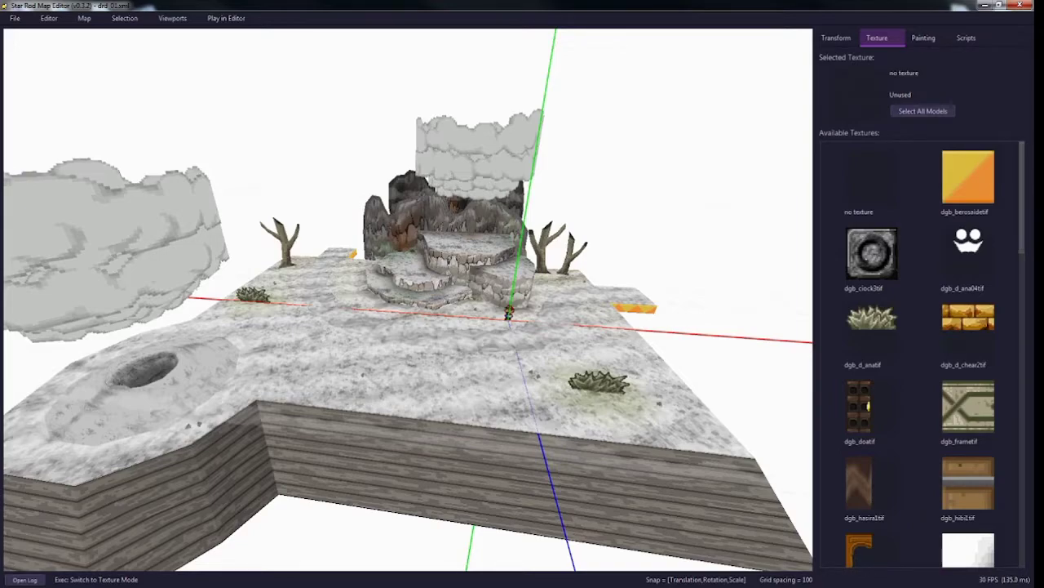
scroll(down, 3)
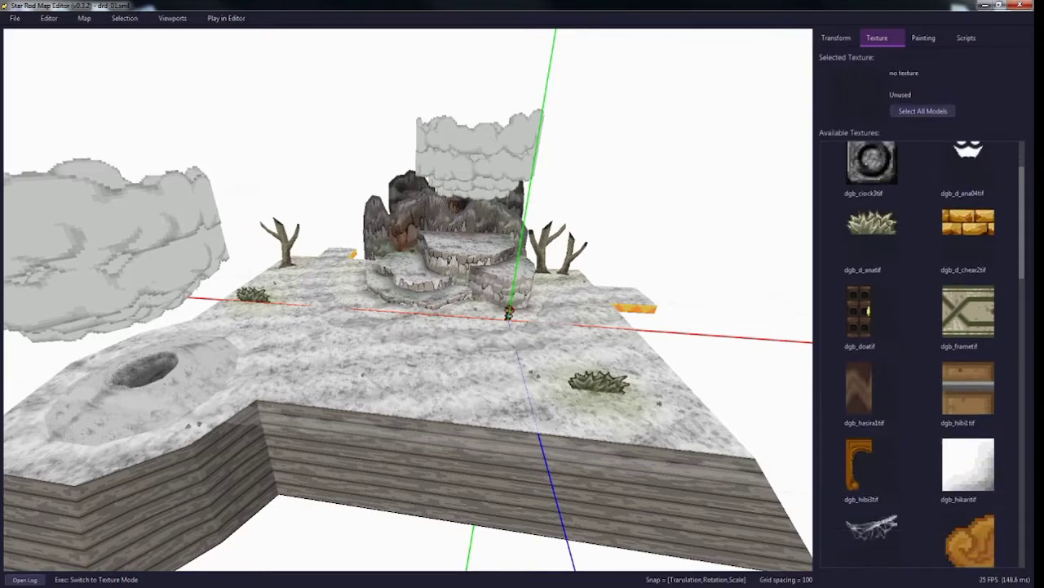
scroll(down, 3)
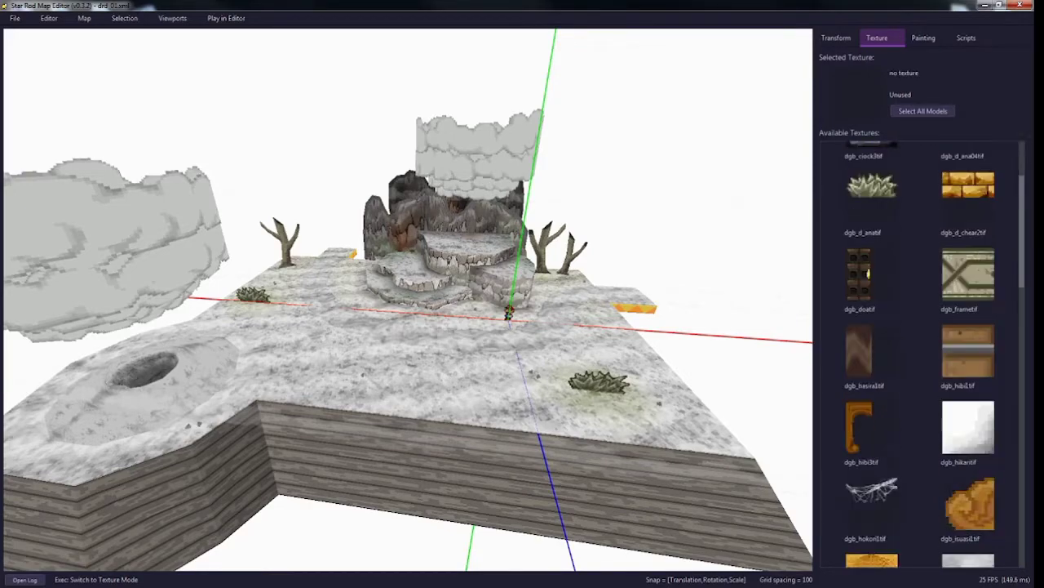
scroll(down, 3)
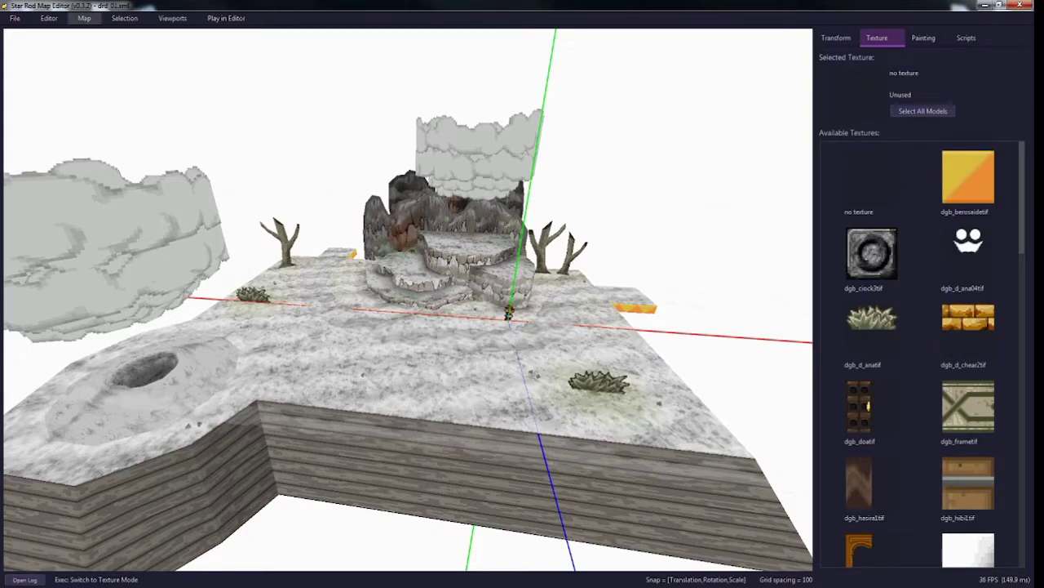
- Change the texture archive to arm_tex and review the 36 newly loaded textures
click(83, 18)
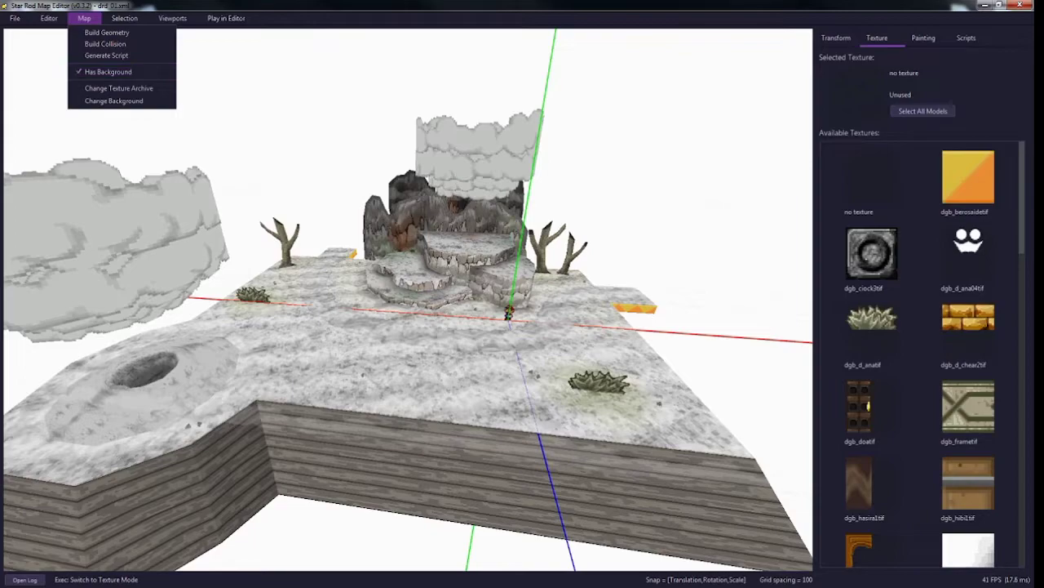
mouse_move(119, 88)
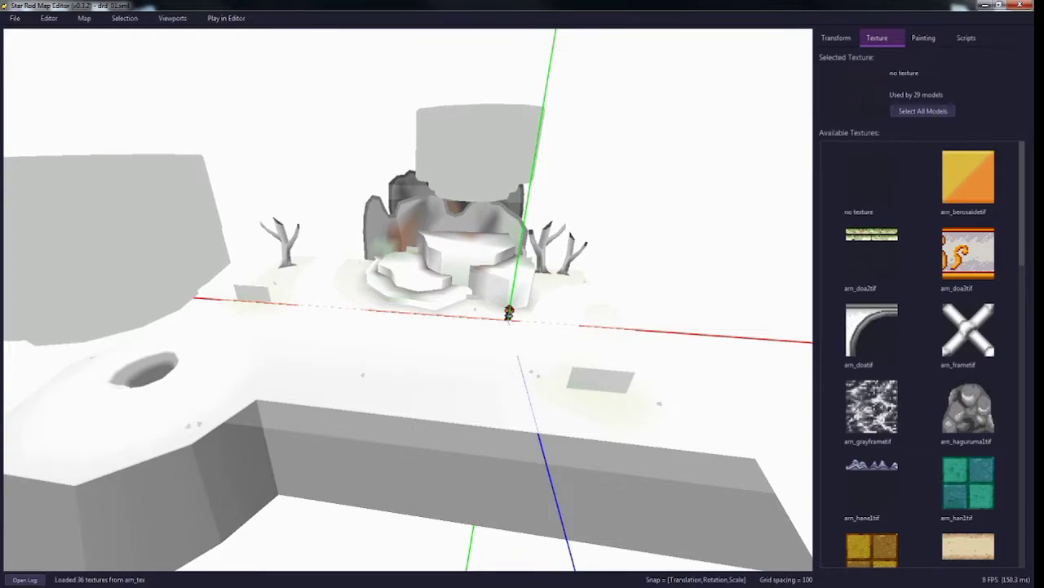
scroll(down, 3)
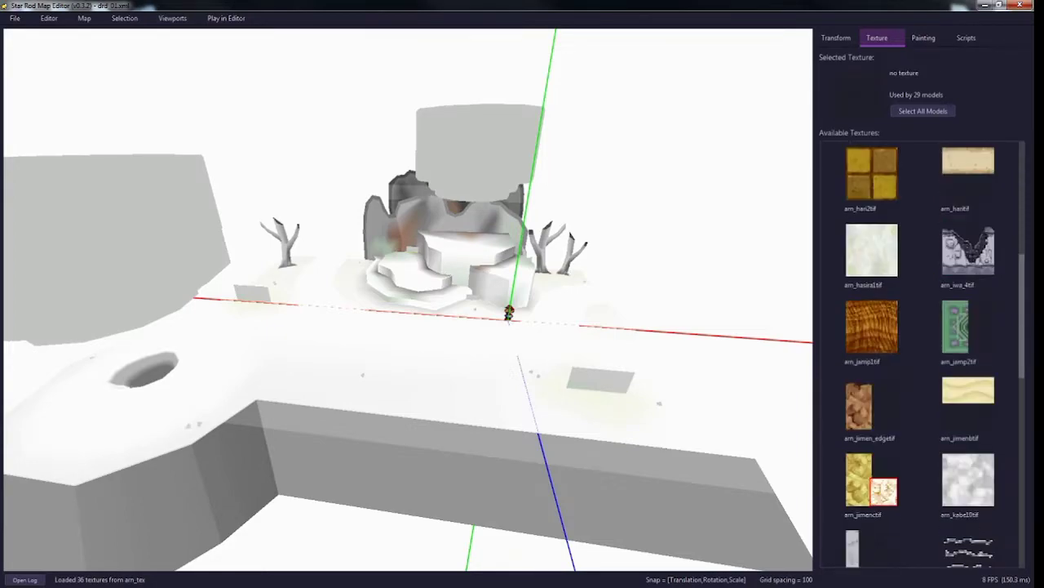
scroll(down, 3)
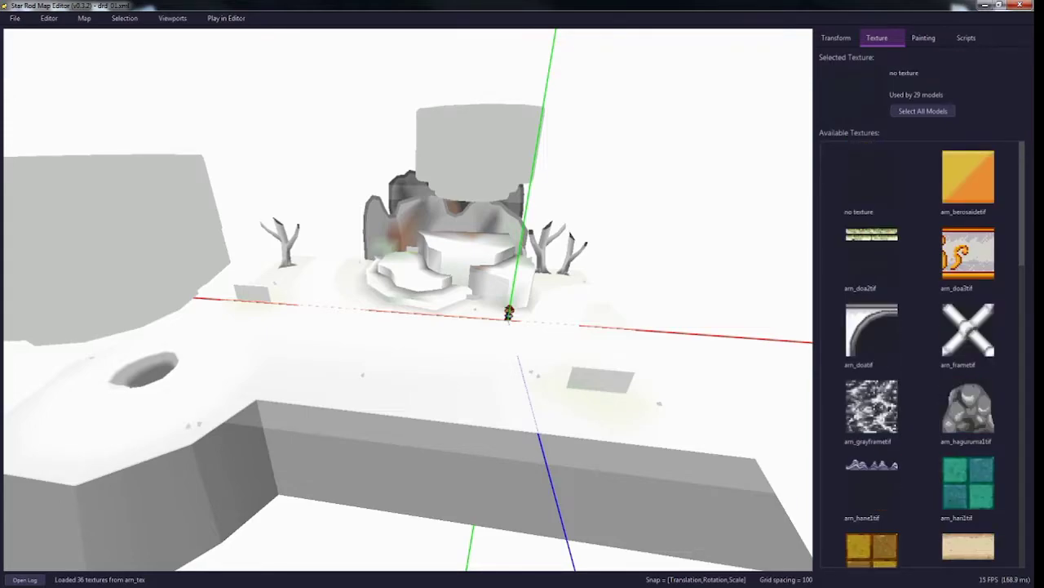
scroll(down, 3)
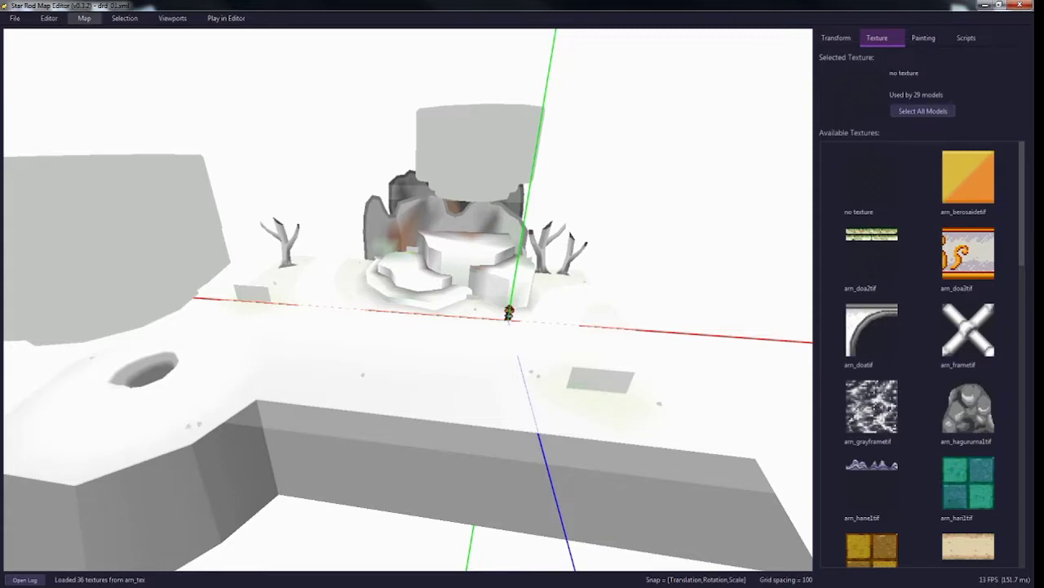
- Toggle Has Background off and on, then load sbk_bg.png as the background
click(83, 18)
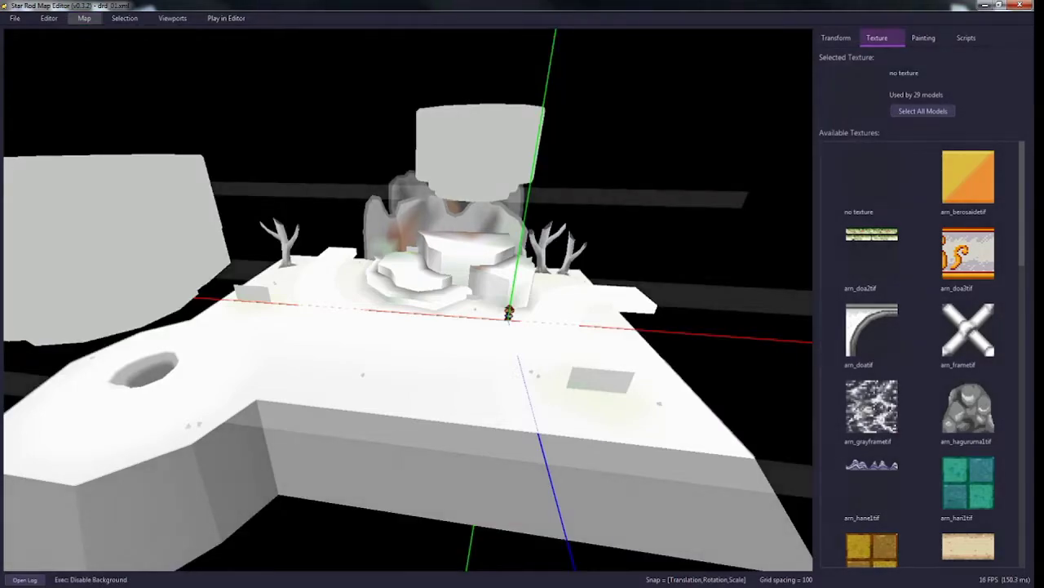
click(85, 18)
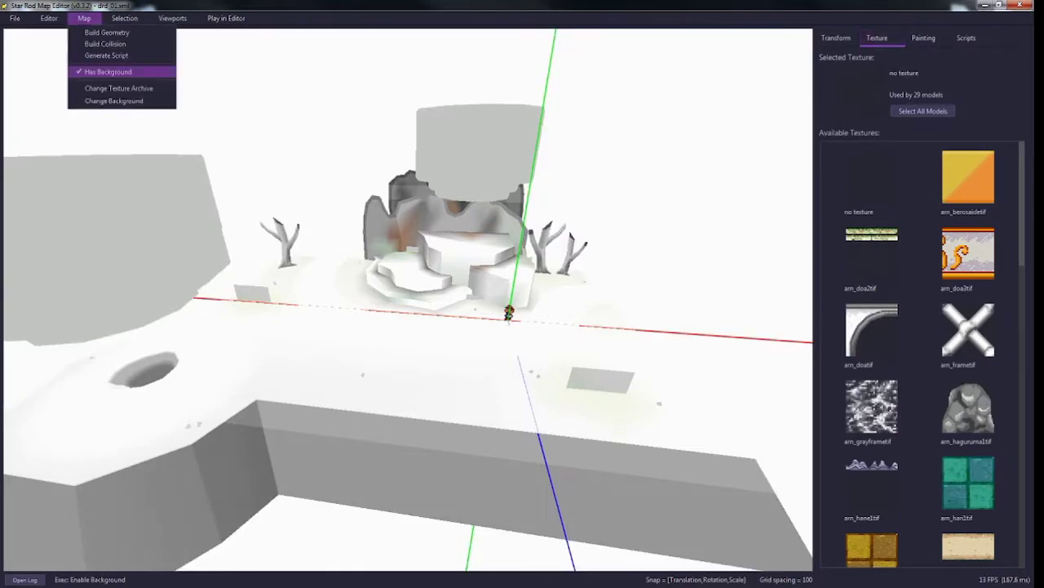
click(114, 100)
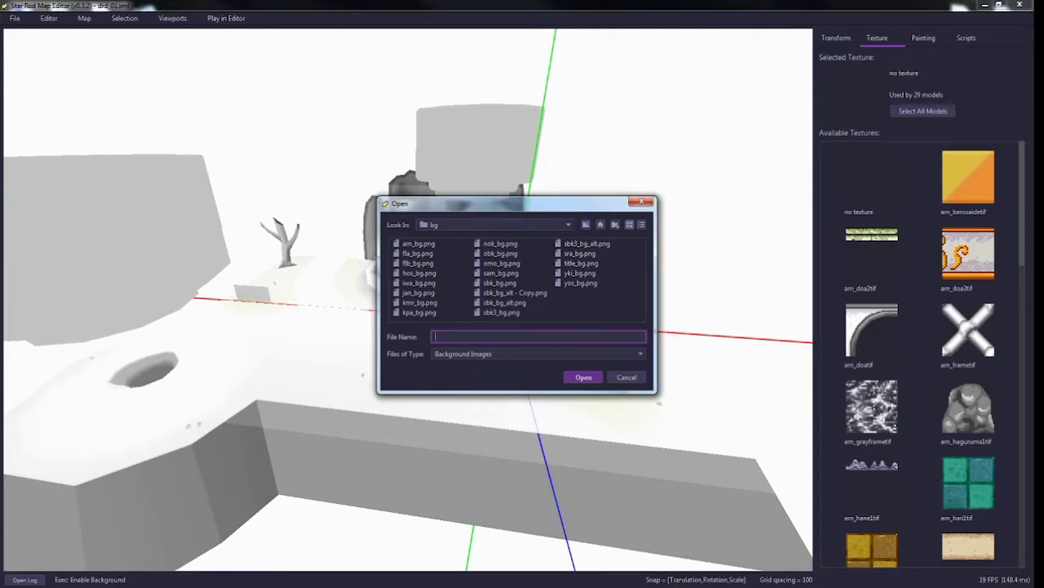
click(500, 273)
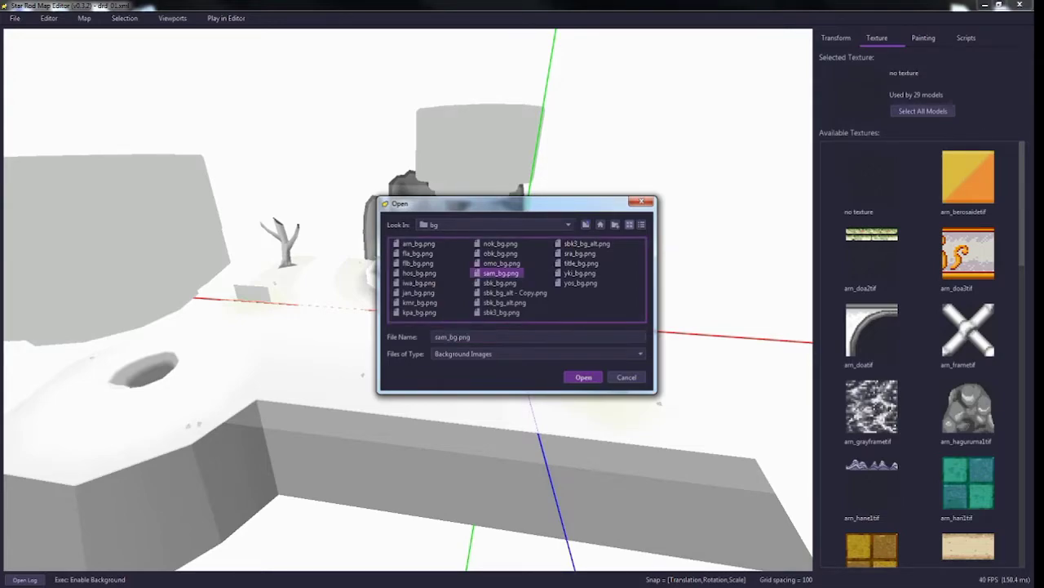
click(499, 282)
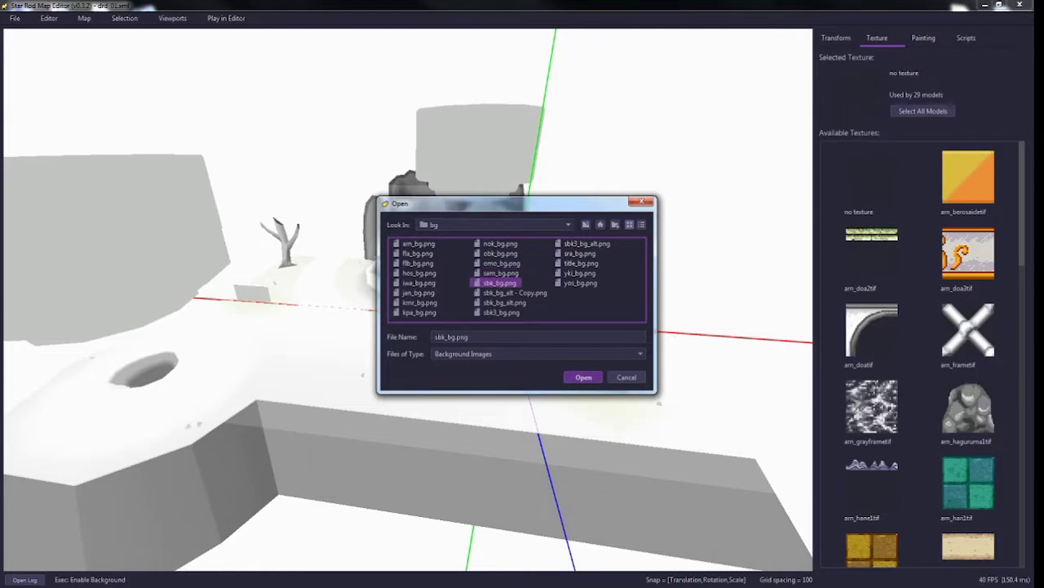
click(583, 376)
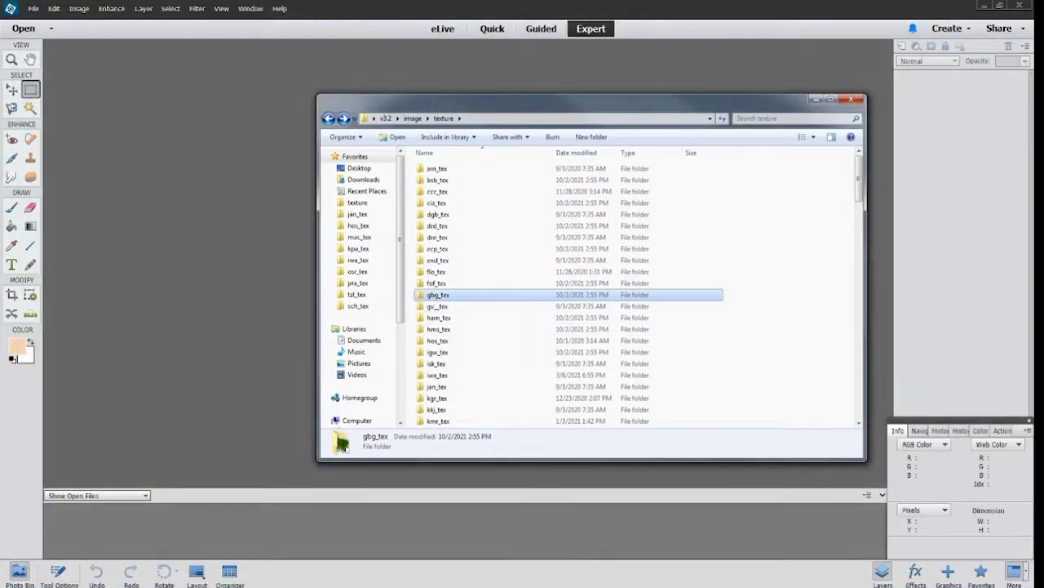
- Open the gbg_tex folder and select the iwa_s_road_3tif texture image
double_click(438, 295)
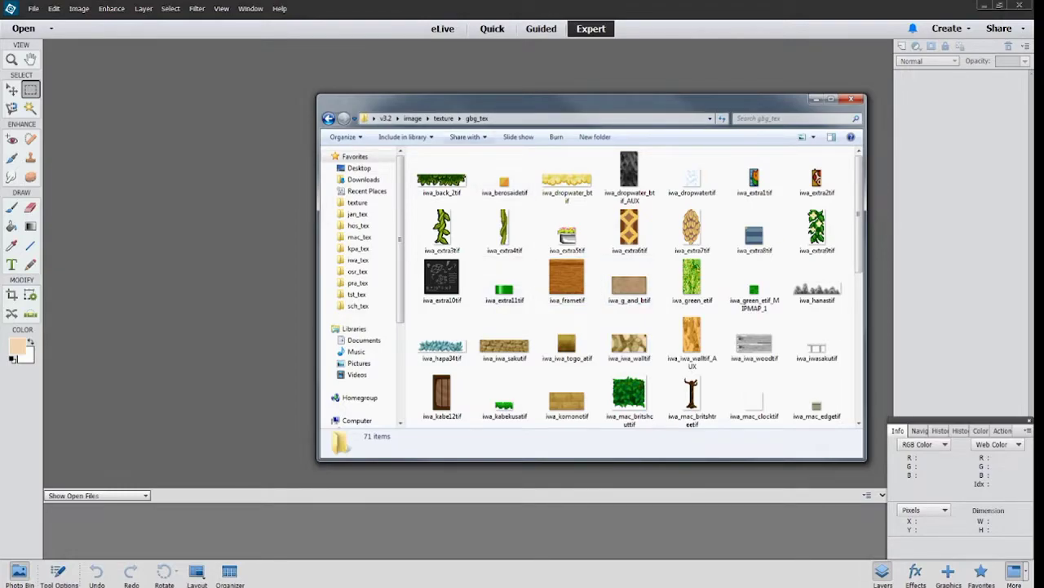
click(691, 339)
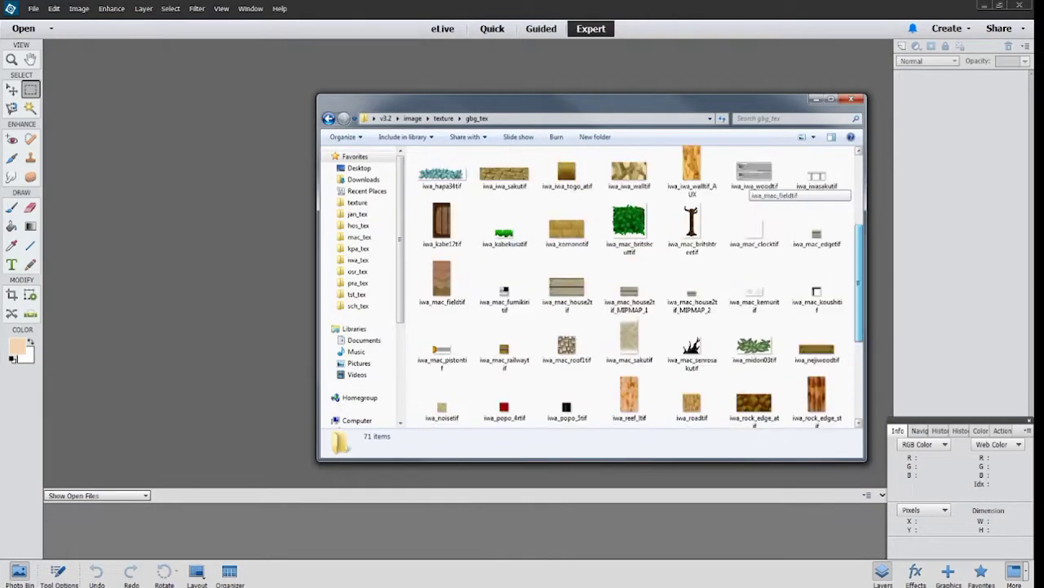
scroll(down, 3)
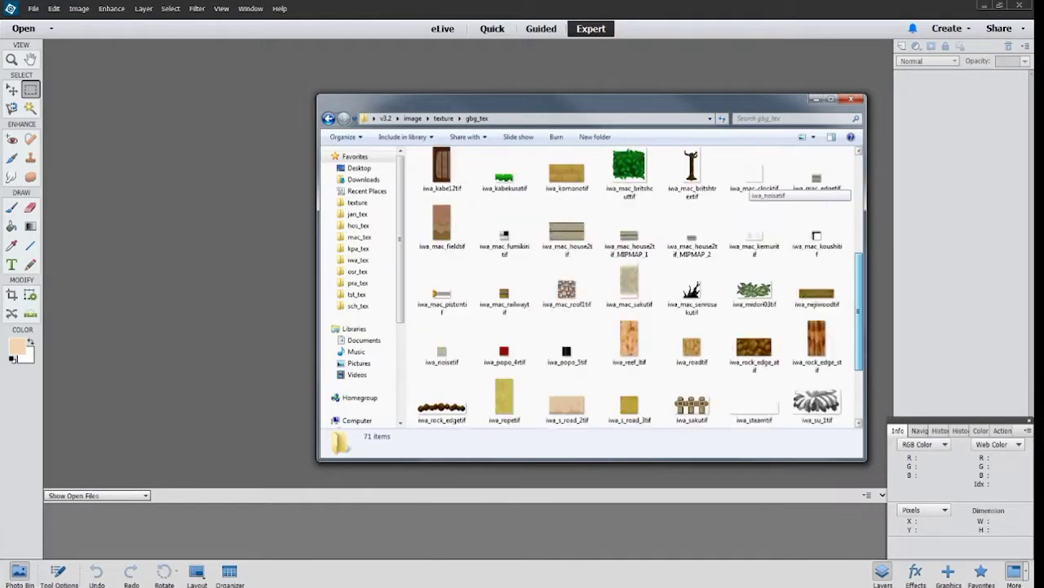
scroll(down, 3)
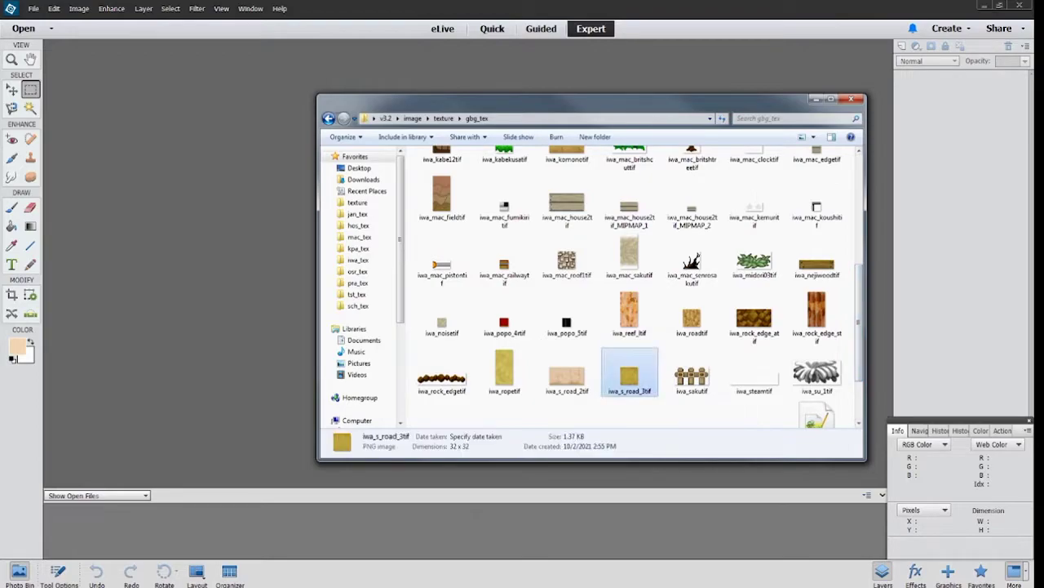
- Open iwa_s_road_3tif.png in Photoshop Elements and browse the Enhance menu
click(854, 99)
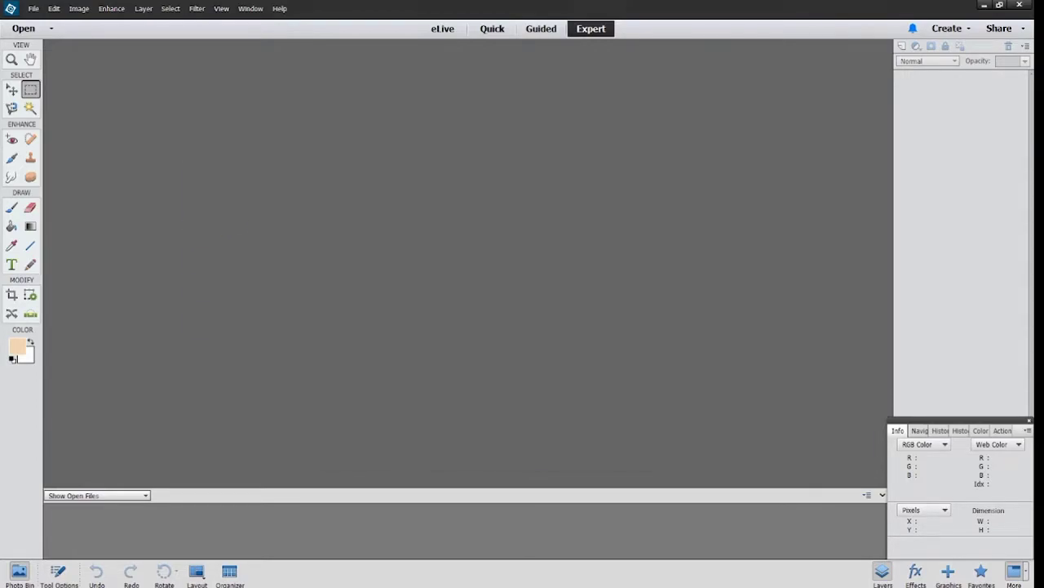
click(24, 27)
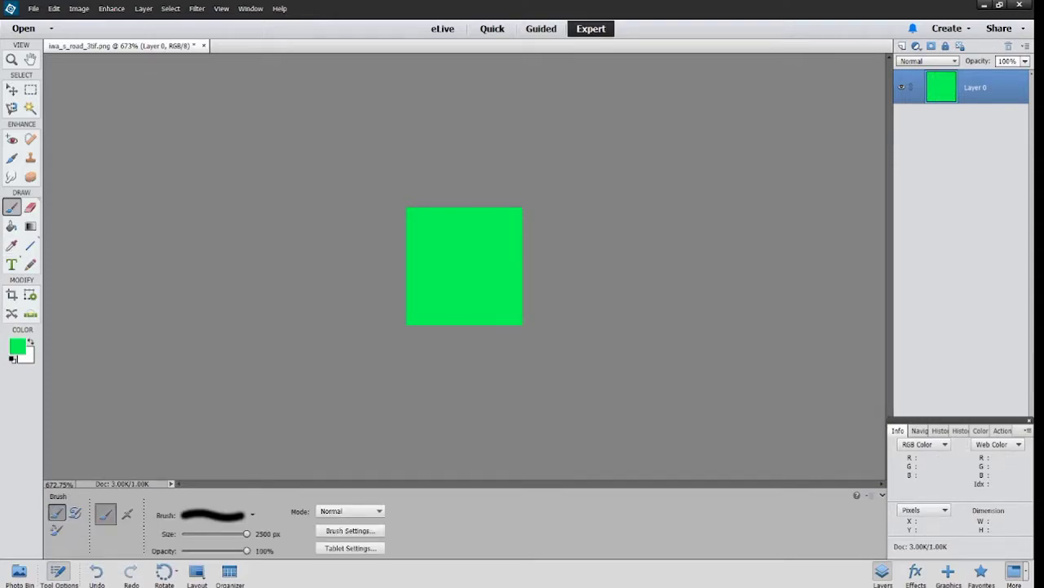
click(111, 9)
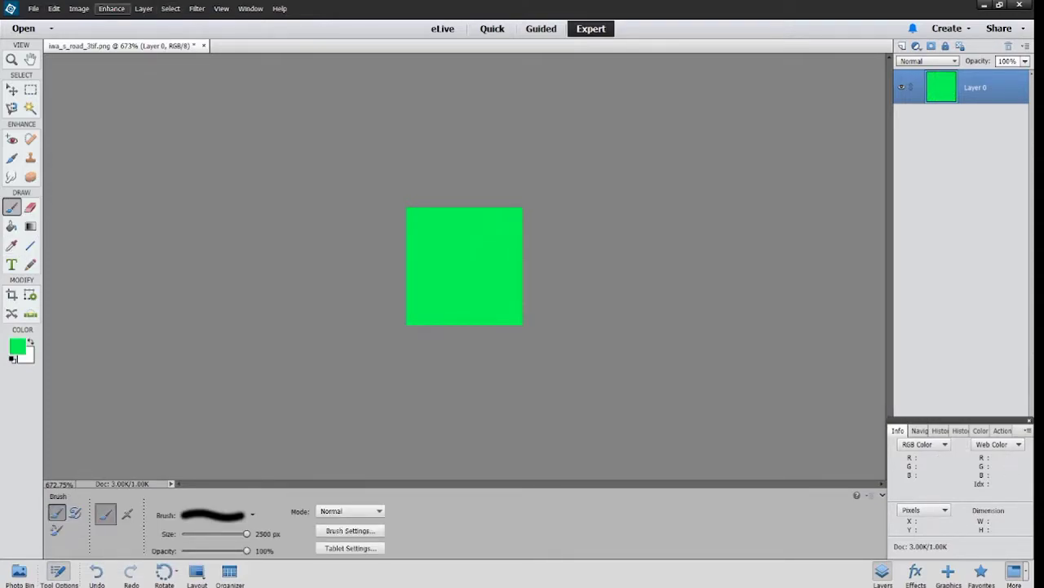
click(78, 8)
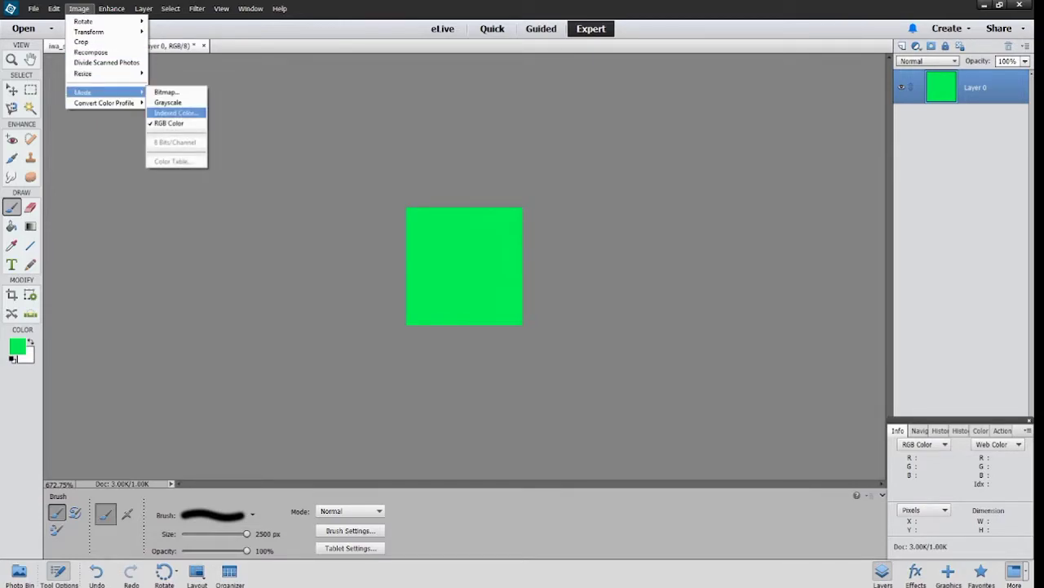
- Convert the road texture to Indexed Color using the Local (Perceptual) palette
click(174, 112)
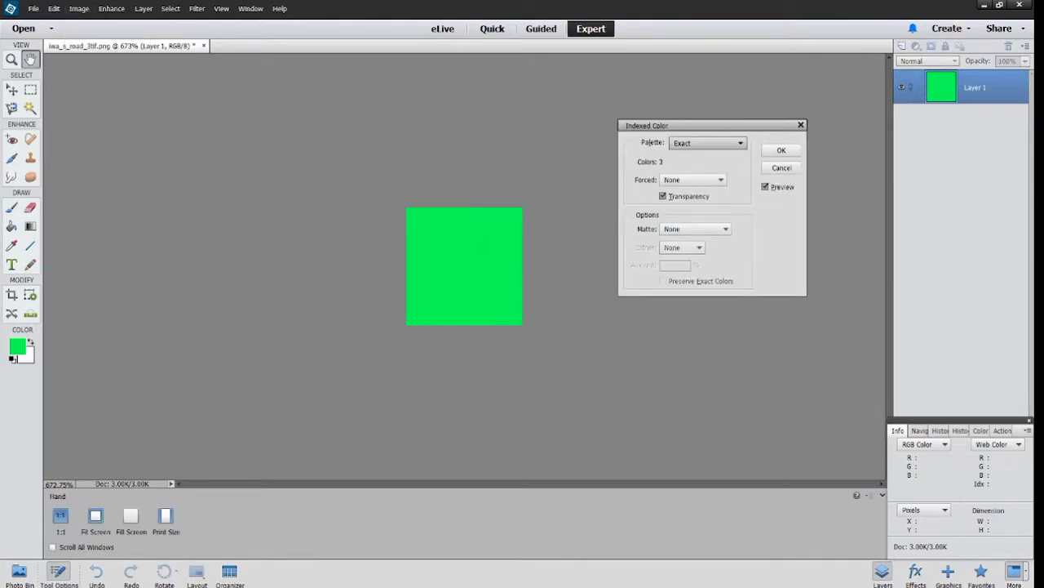
click(707, 143)
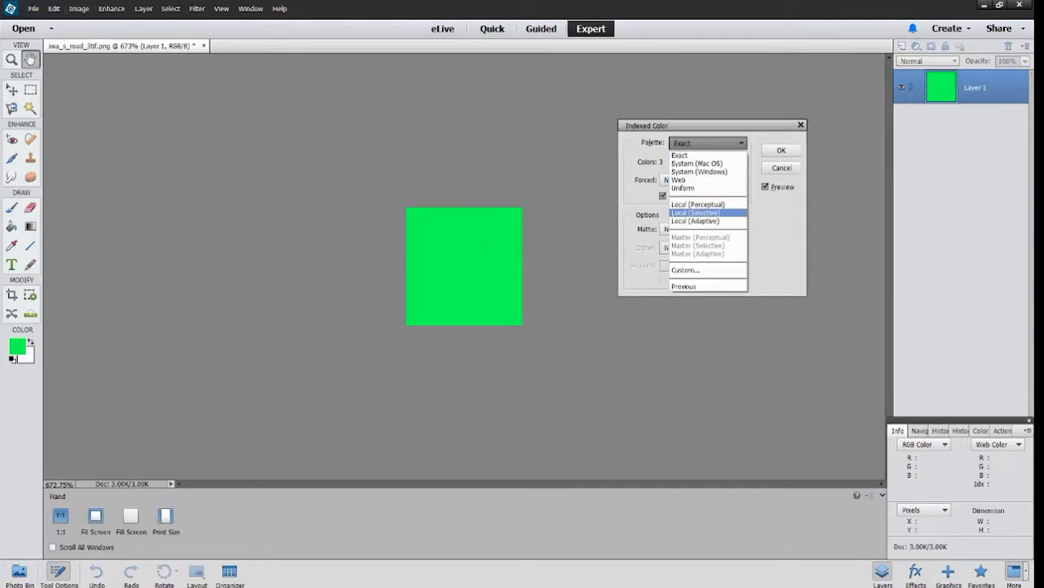
mouse_move(698, 204)
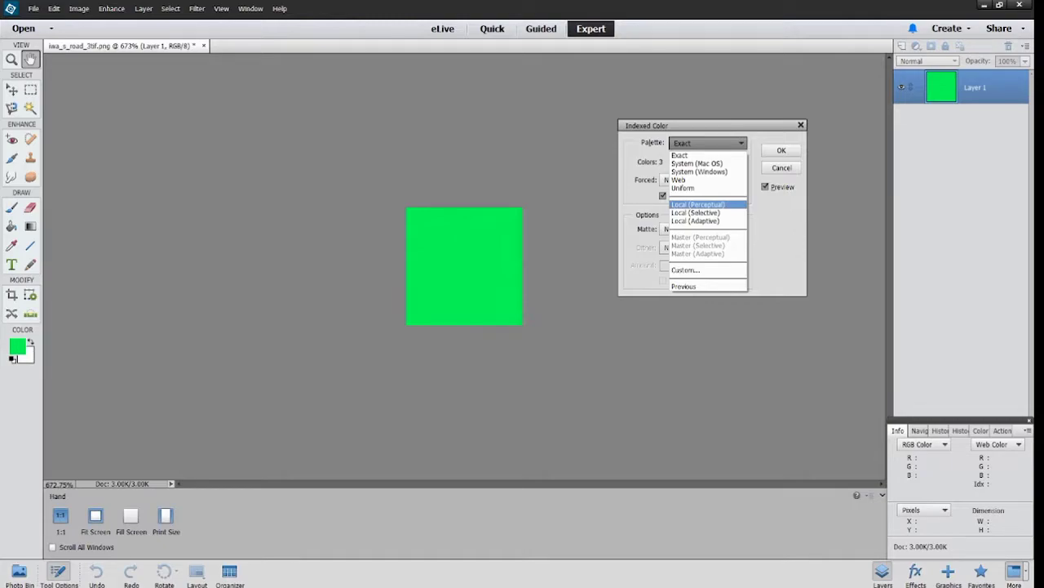
click(697, 204)
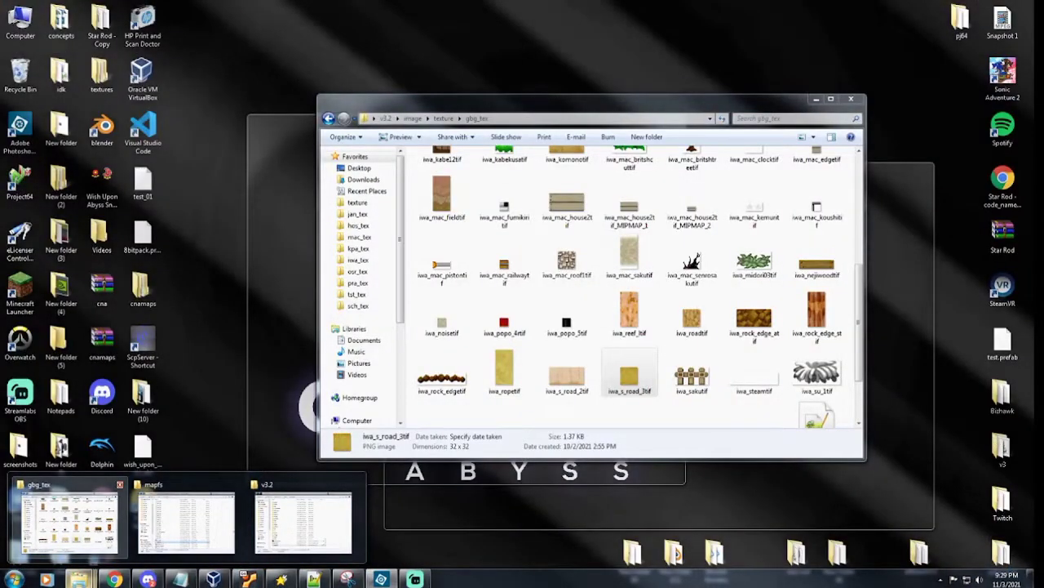
- Bring the Star Rod Map Editor with the grassy map back from the taskbar
click(302, 520)
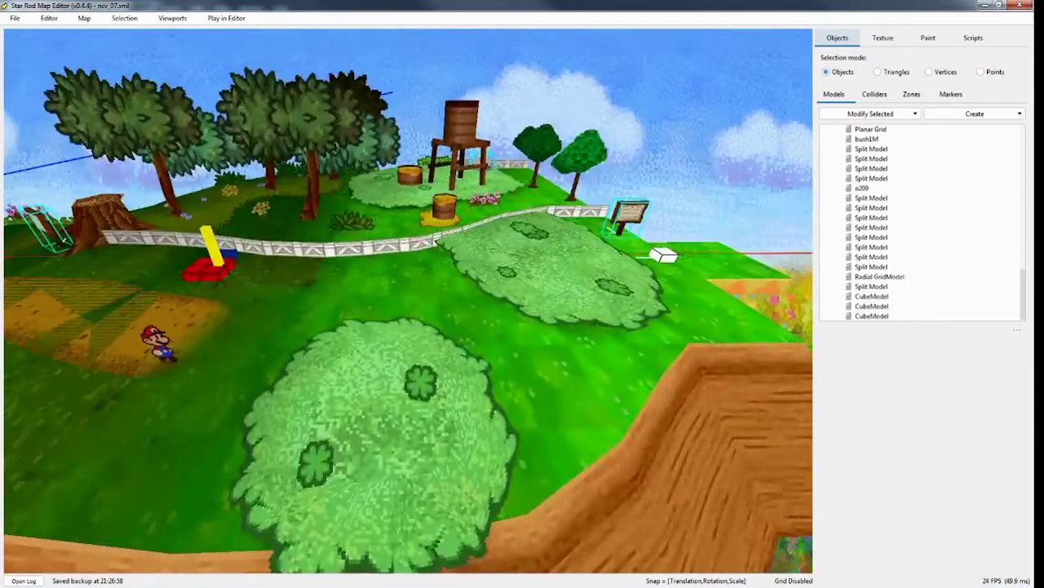
- Select the bushes' clover-patch Planar GridModel with 0D AlphaTest render mode
click(880, 129)
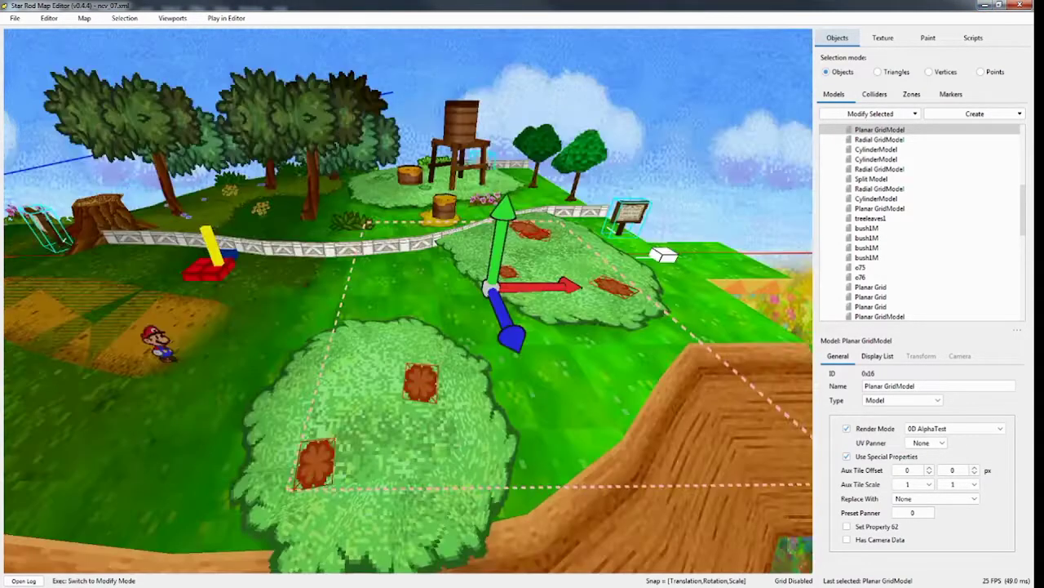
- Apply flo_botantif to the selected bush patches, then switch to pro_tex.txt
click(882, 37)
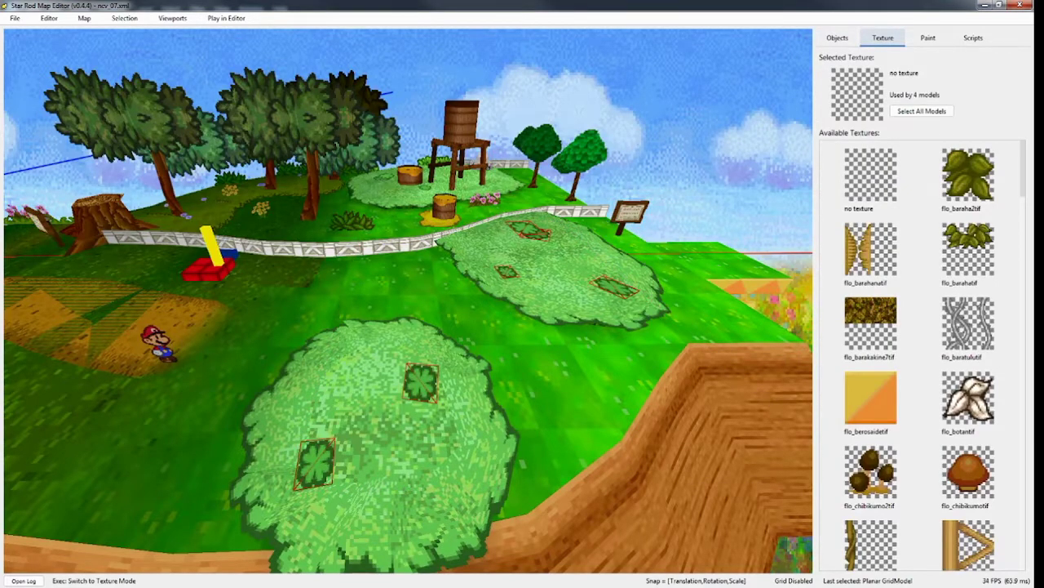
click(968, 400)
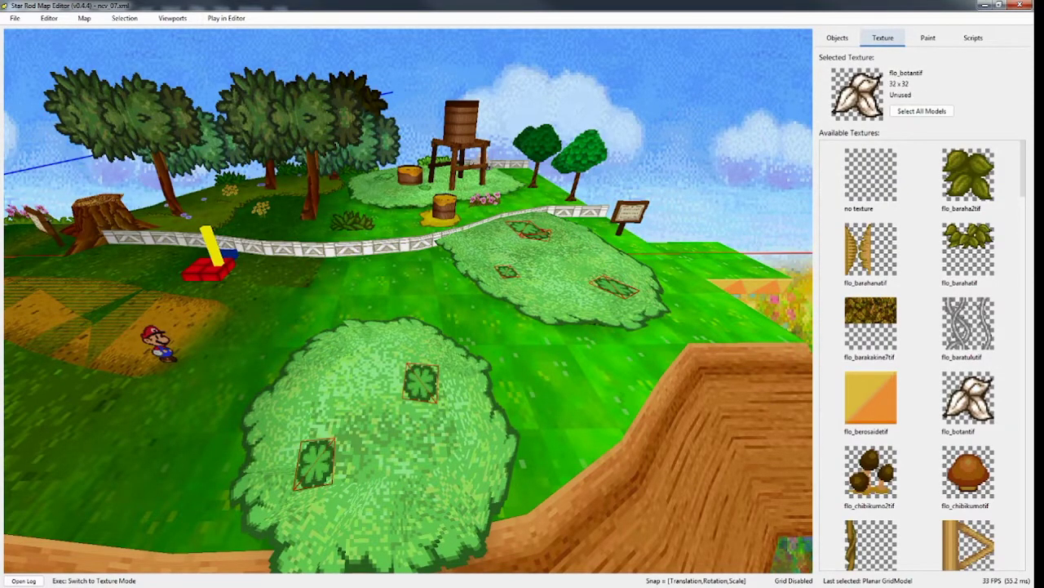
click(836, 37)
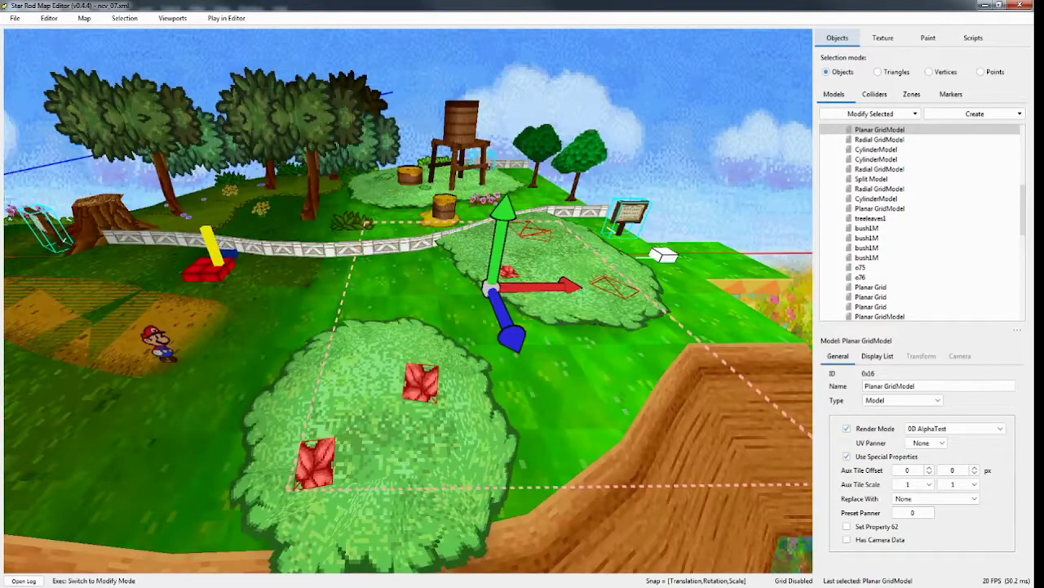
click(882, 38)
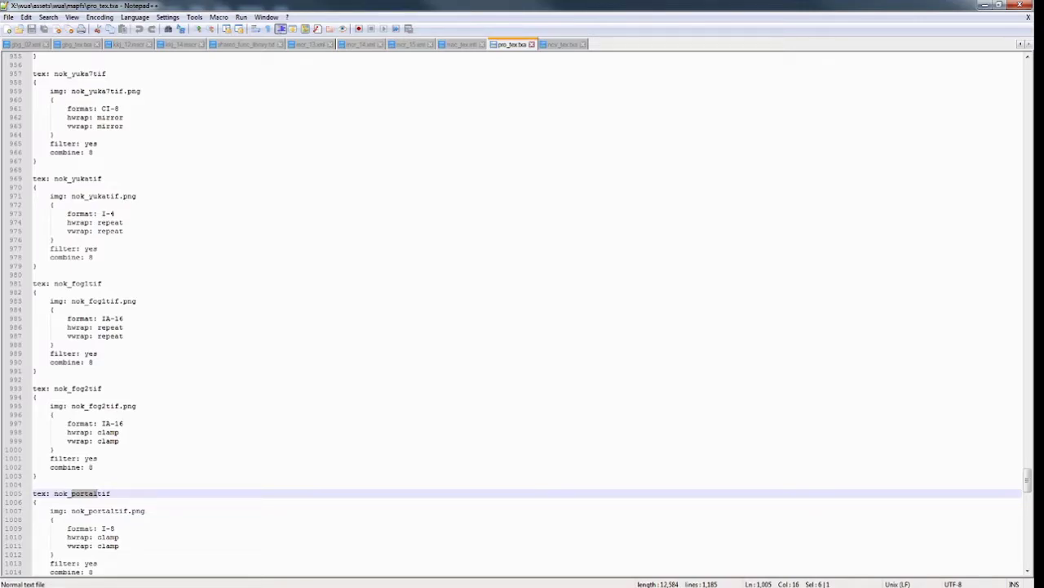
- Scroll pro_tex.txt down to the nok_portaltif entry and check its format line
scroll(down, 3)
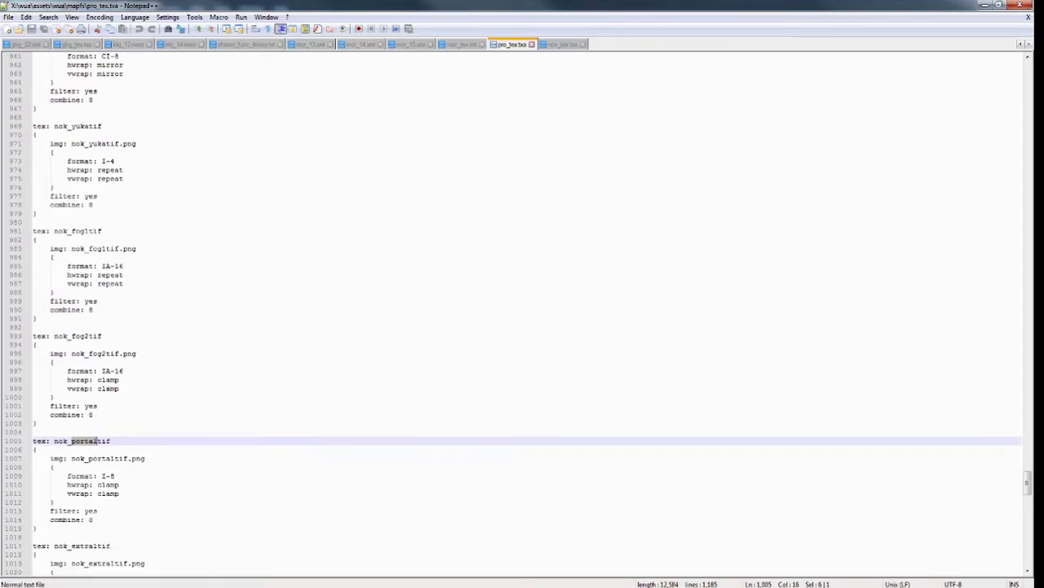
scroll(down, 3)
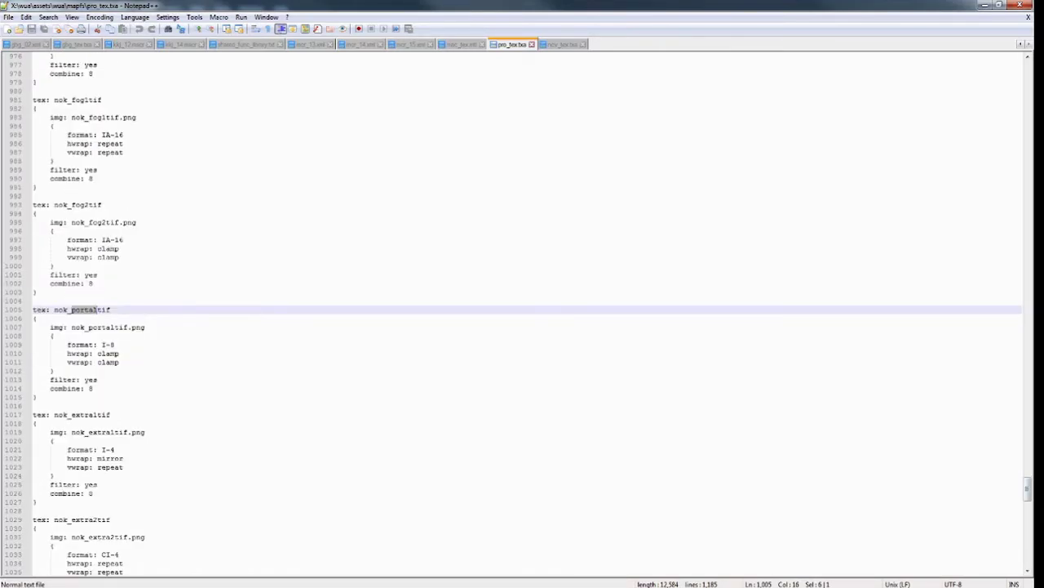
scroll(down, 3)
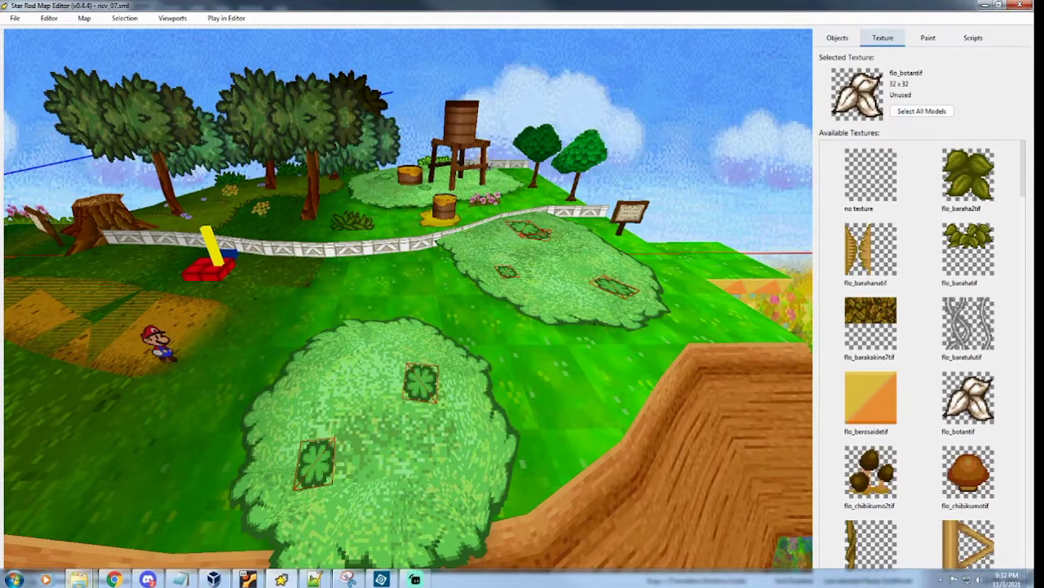
- Select the bush1M leaf model behind the fence from the Objects tab
click(837, 38)
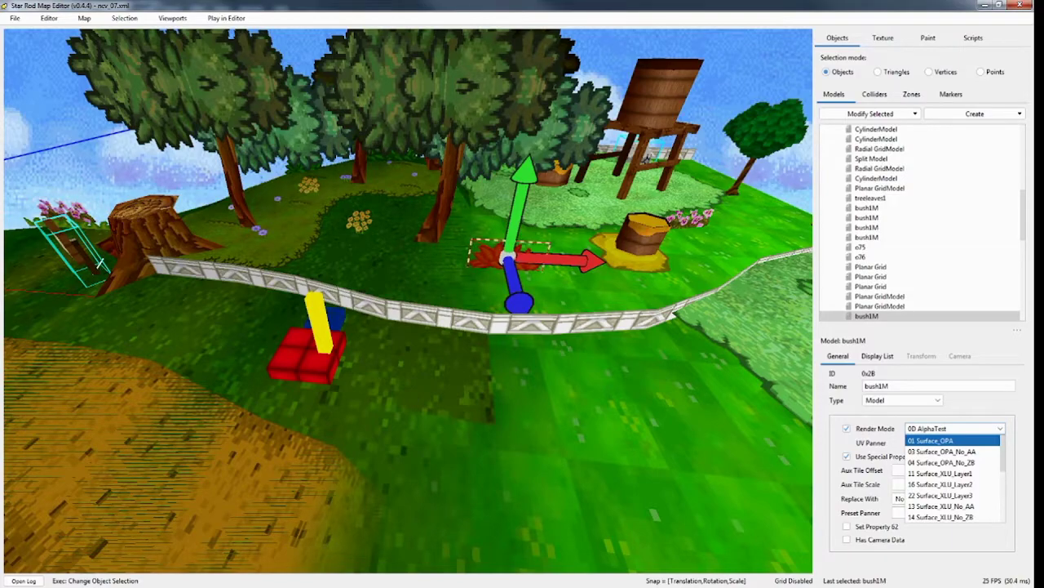
- Change bush1M's render mode to Surface_XLU_Layer1
click(955, 428)
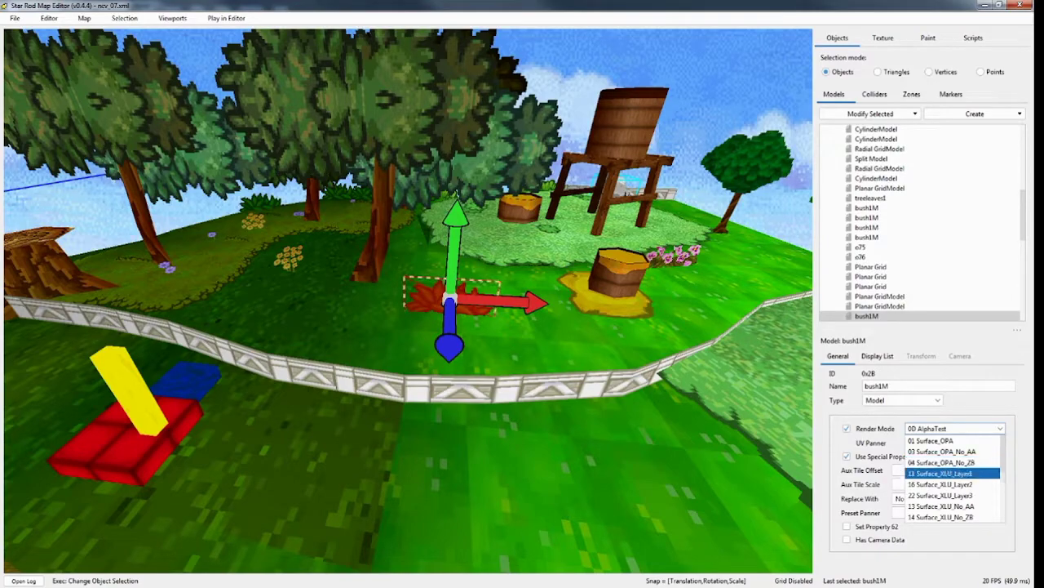
click(942, 463)
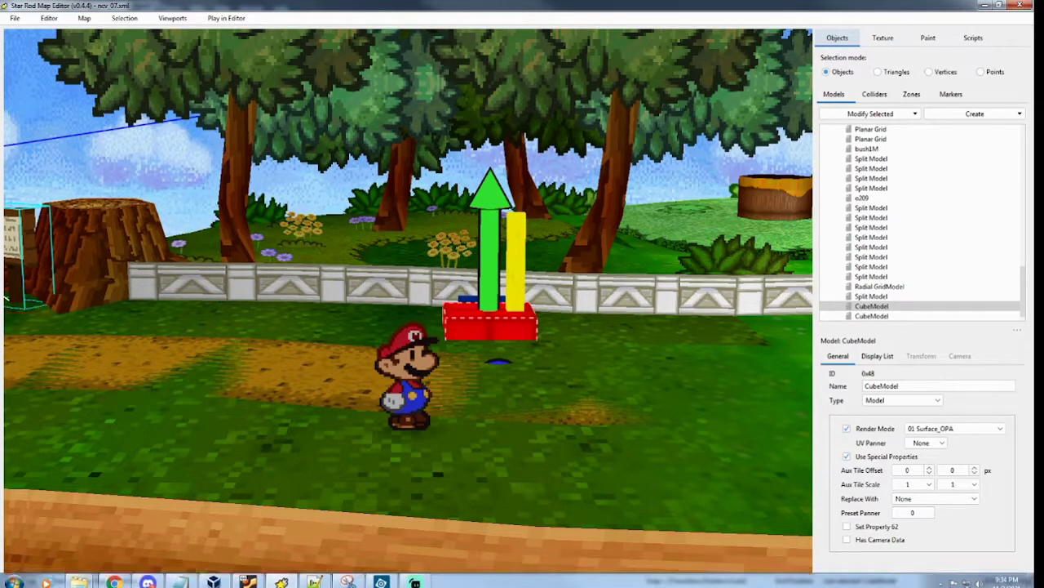
click(490, 318)
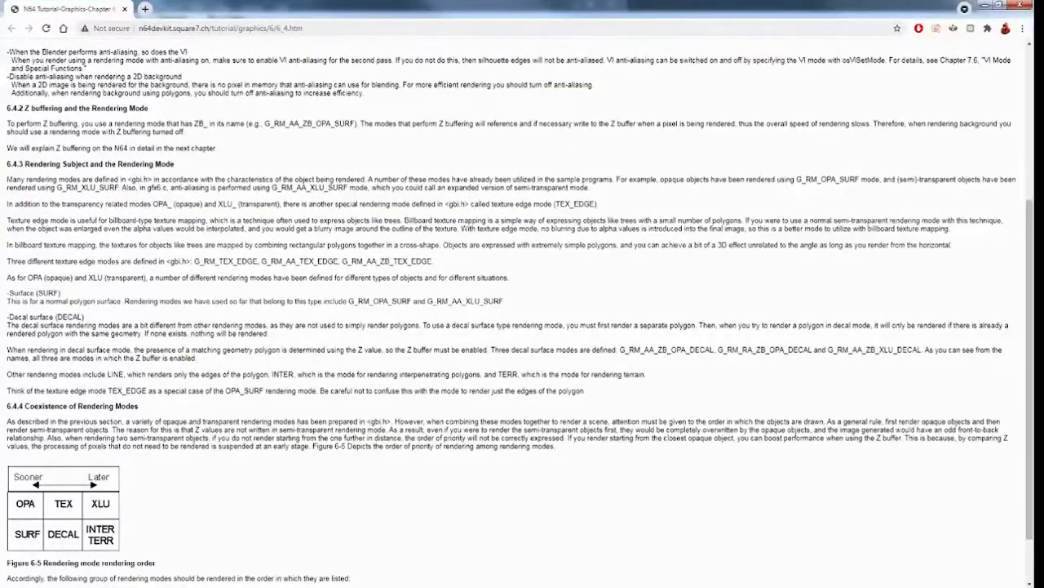
scroll(down, 3)
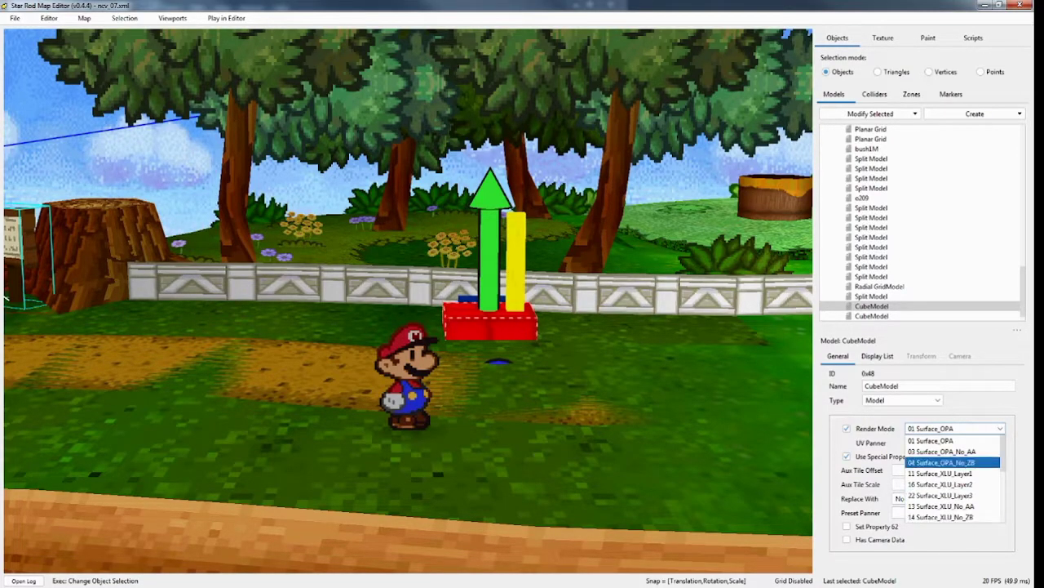
click(943, 440)
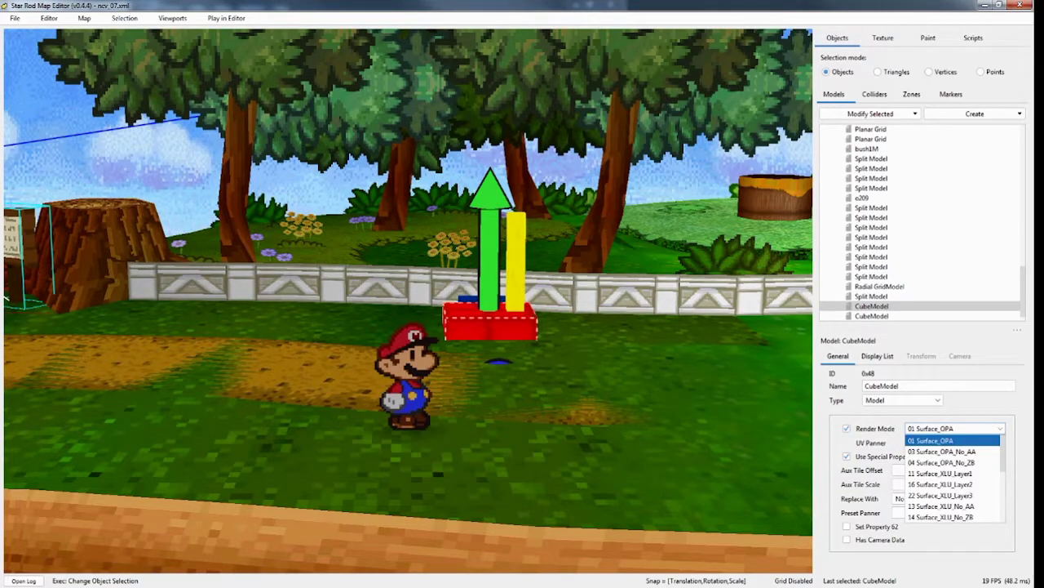
click(930, 440)
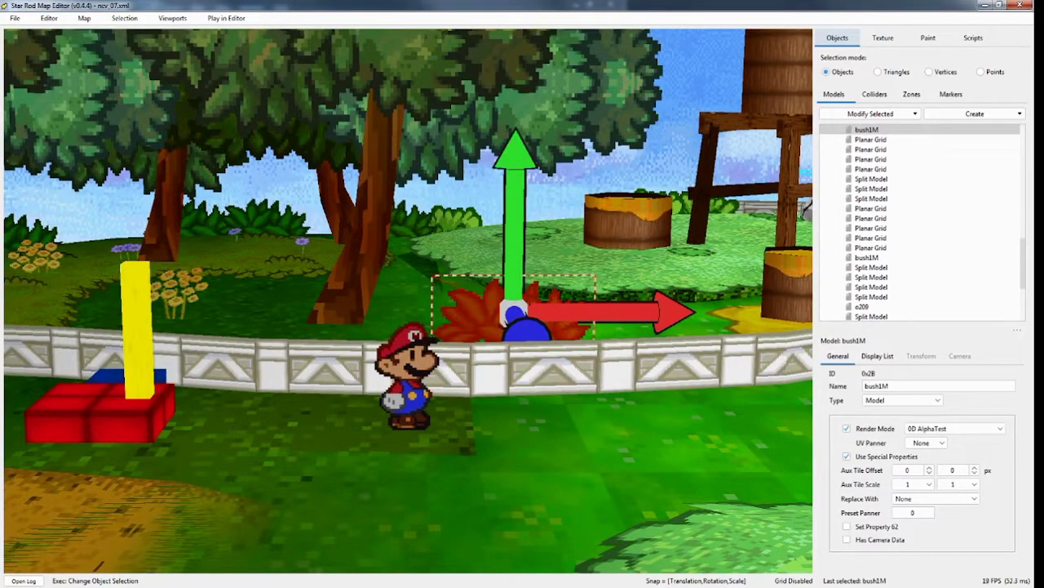
- Switch bush1M's render mode to 0D AlphaTest
click(953, 427)
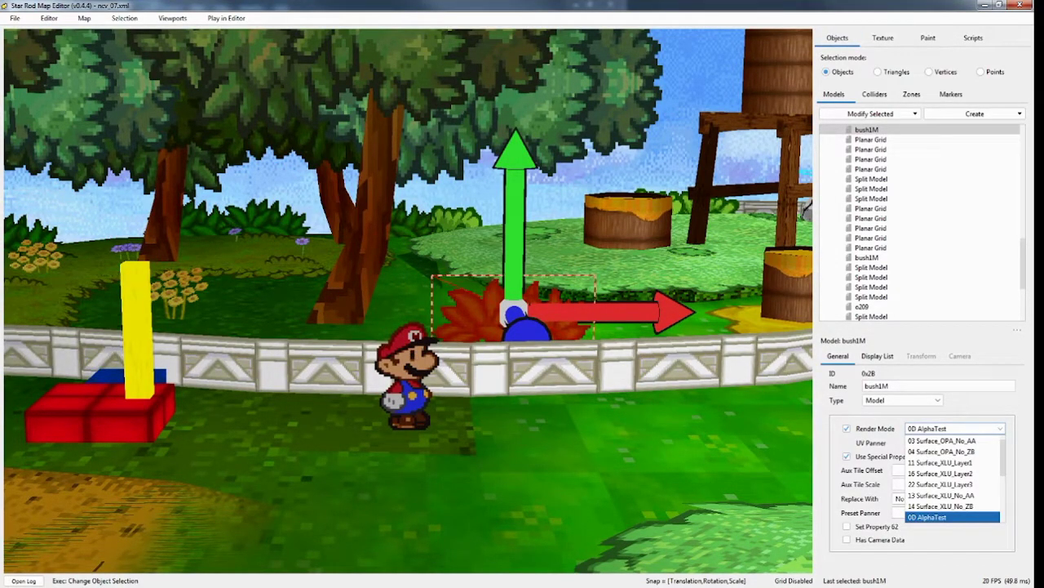
click(927, 517)
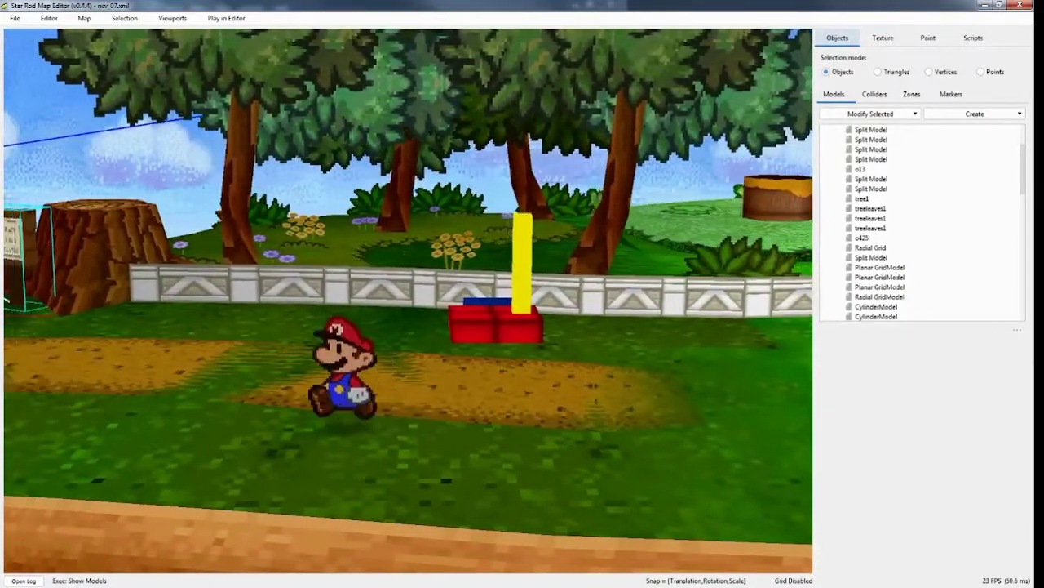
- Select the dirt path Split Model and set its render mode to 05 Decal_OPA
click(871, 129)
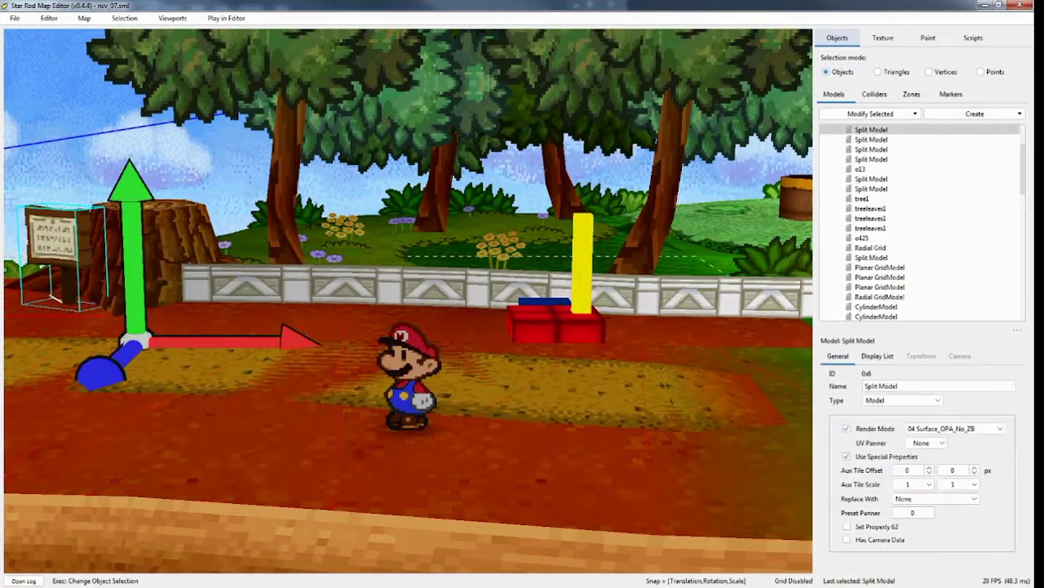
click(871, 150)
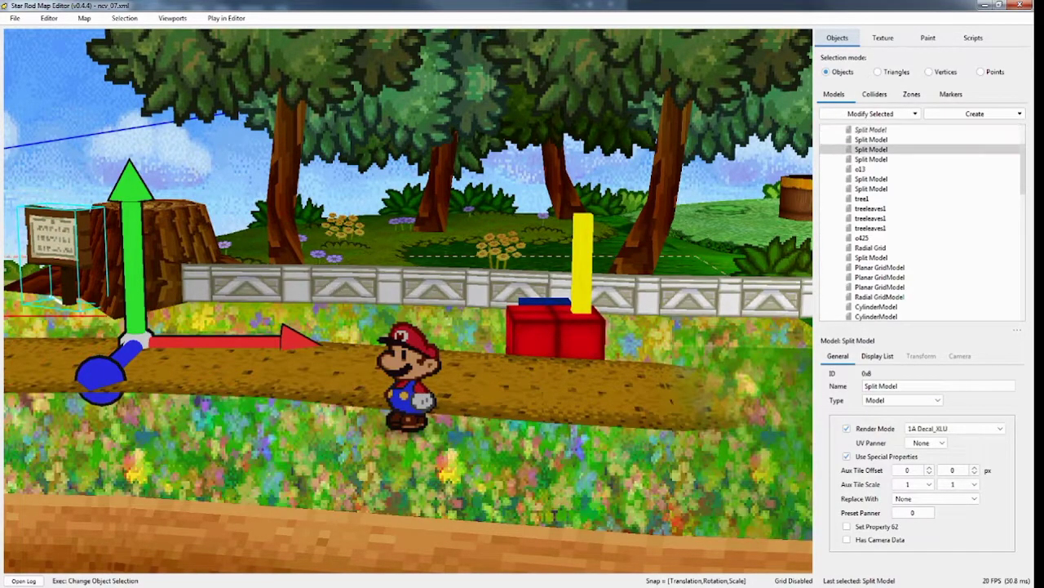
click(955, 428)
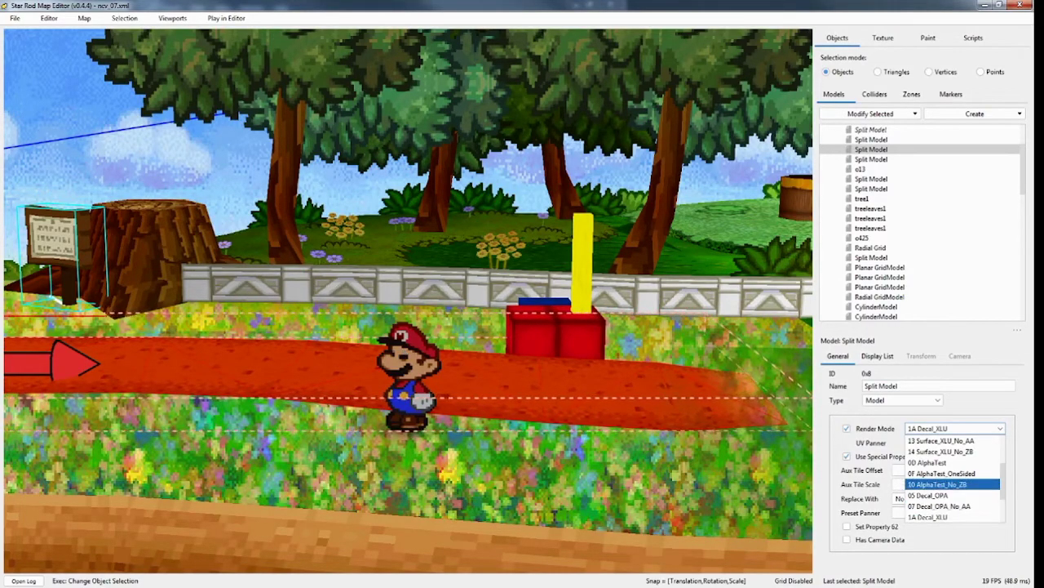
click(929, 496)
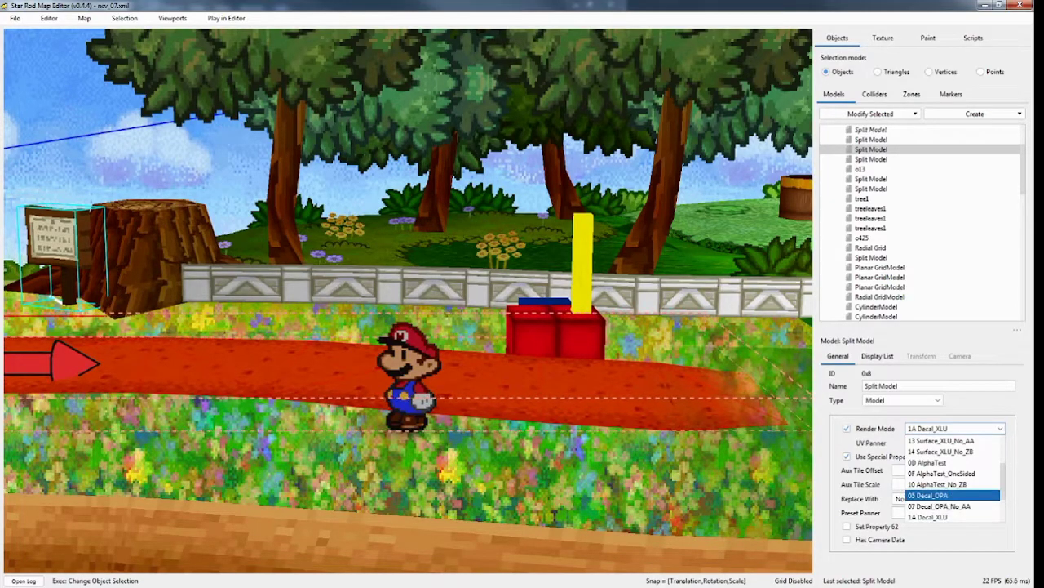
click(940, 506)
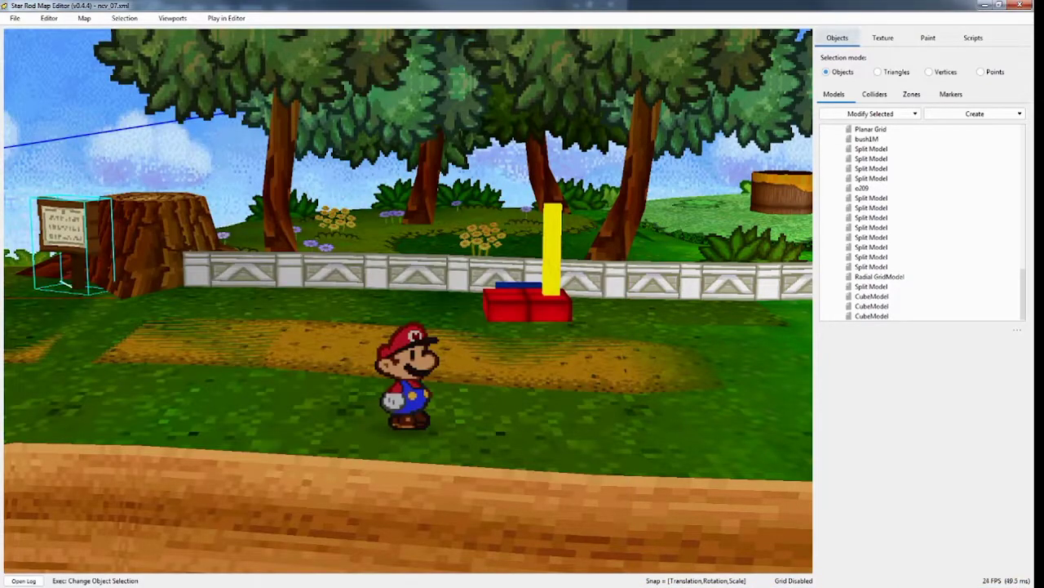
click(872, 316)
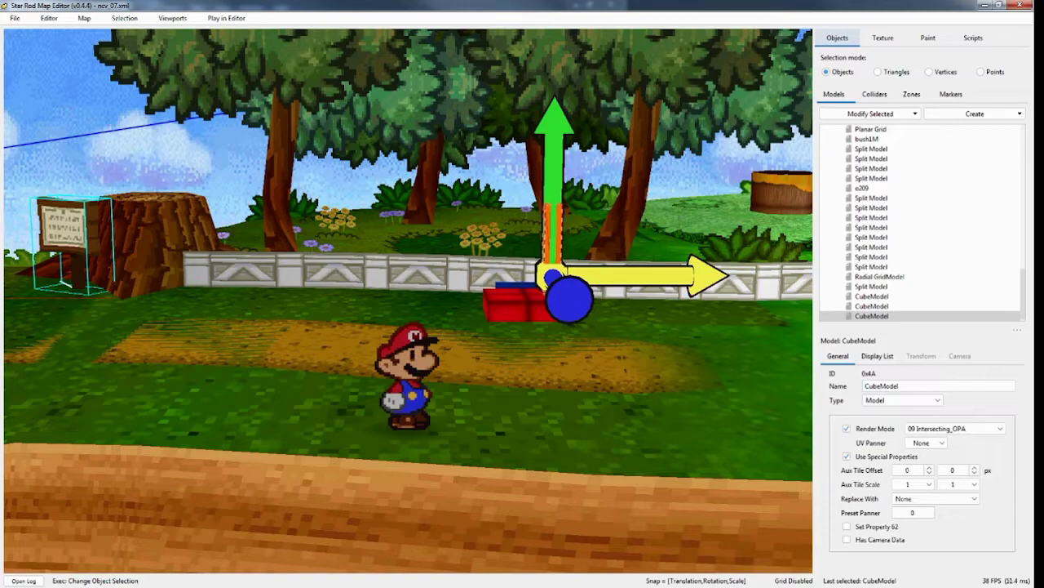
click(982, 427)
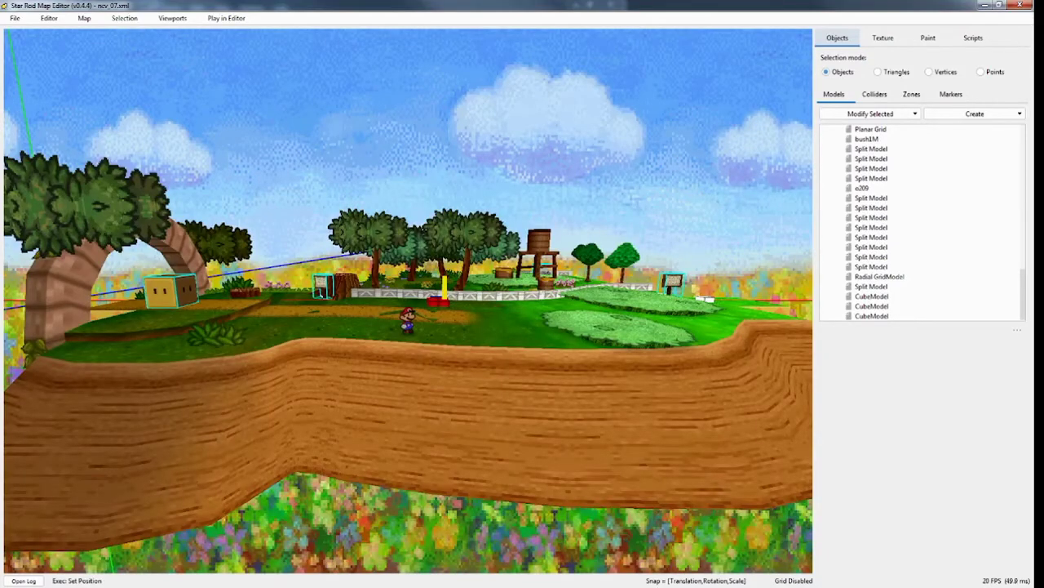
click(14, 18)
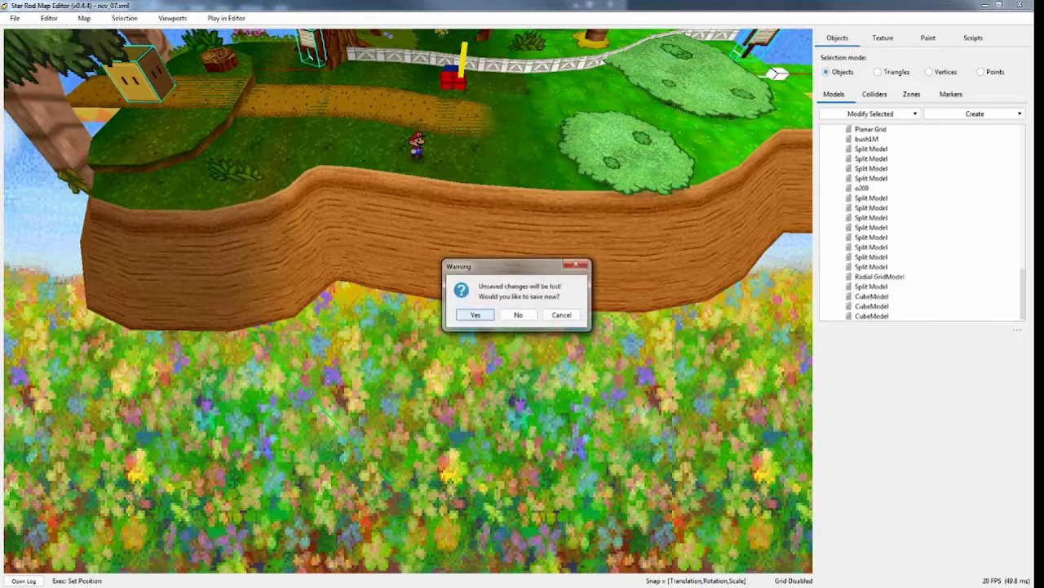
- Dismiss the unsaved-changes warning and load the purple portal map
click(519, 314)
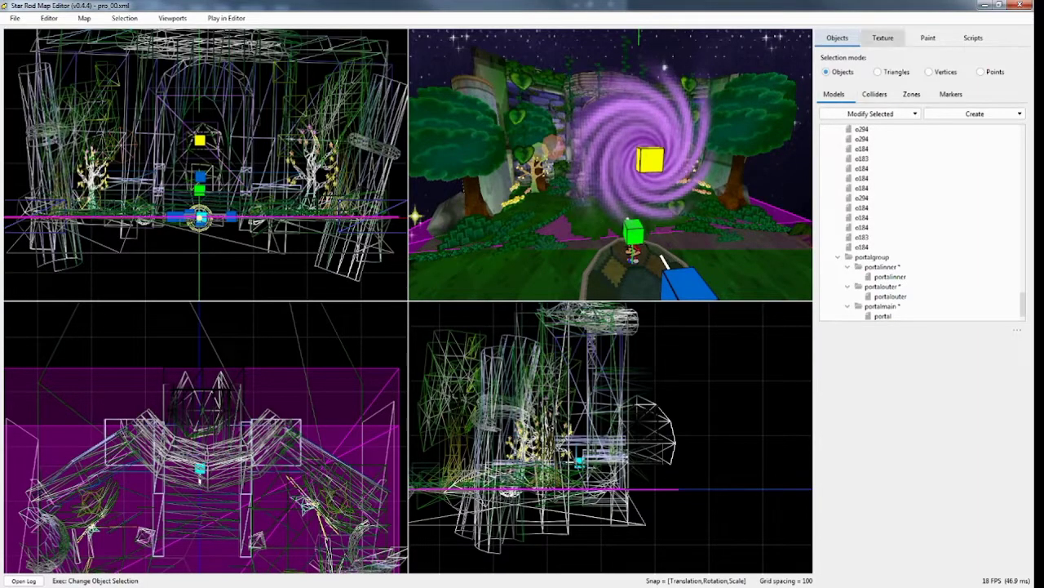
- Check the portal's nok_portaltif texture in the Texture tab, then move to Notepad++
click(882, 37)
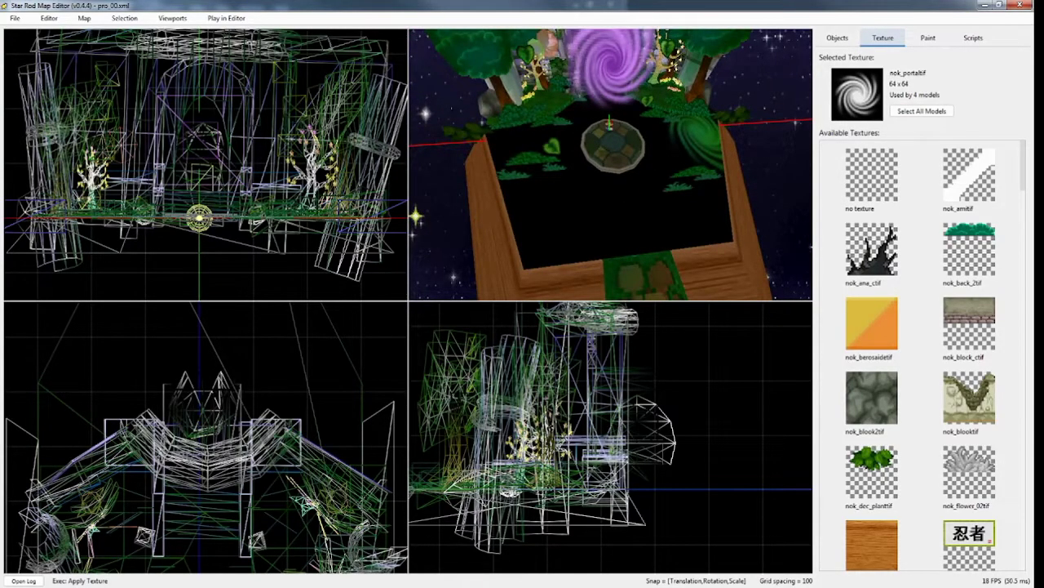
click(837, 37)
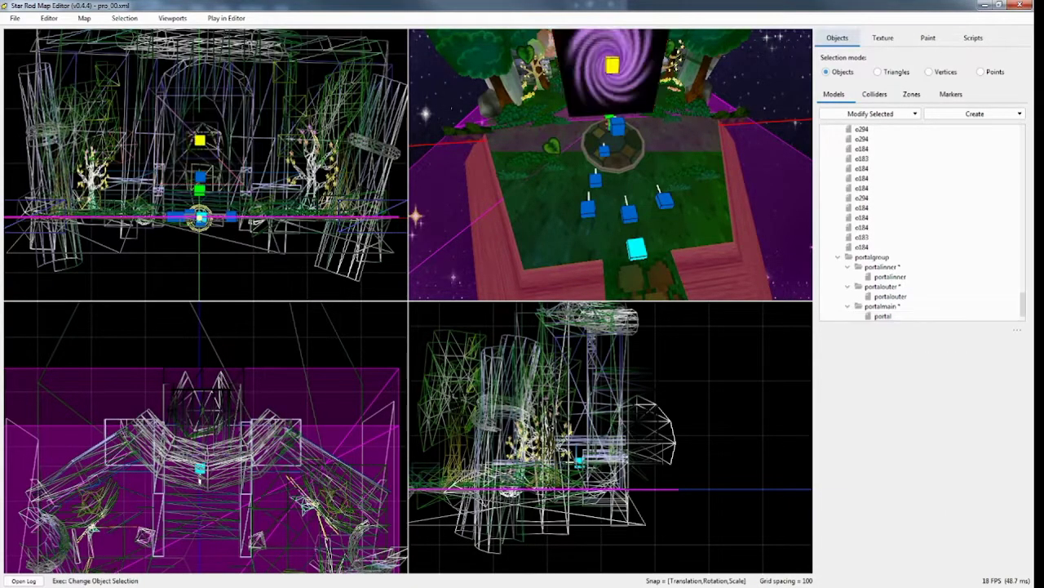
click(883, 316)
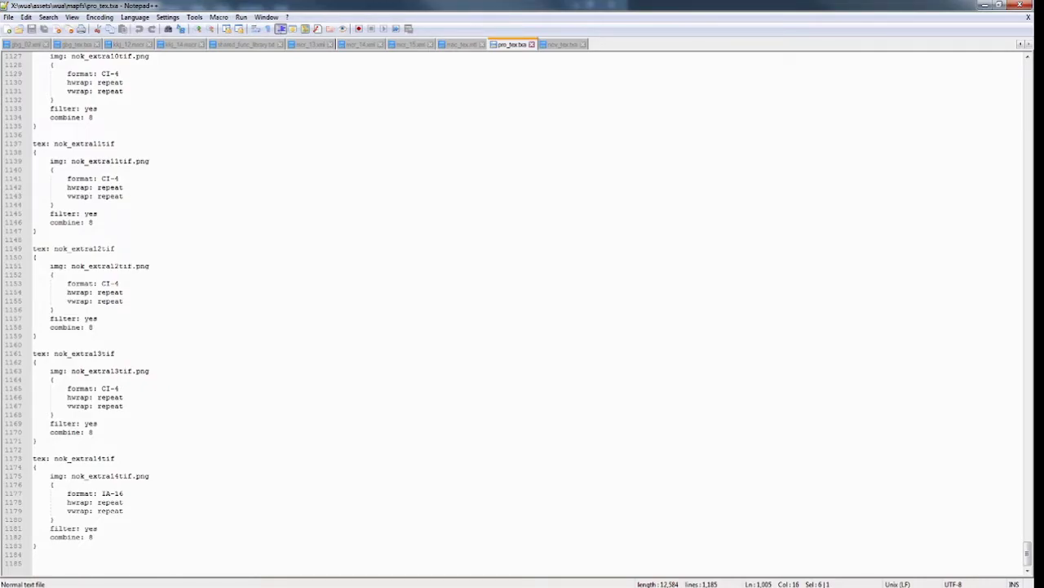
- Return from pro_tex.txt to the Star Rod Map Editor
click(562, 44)
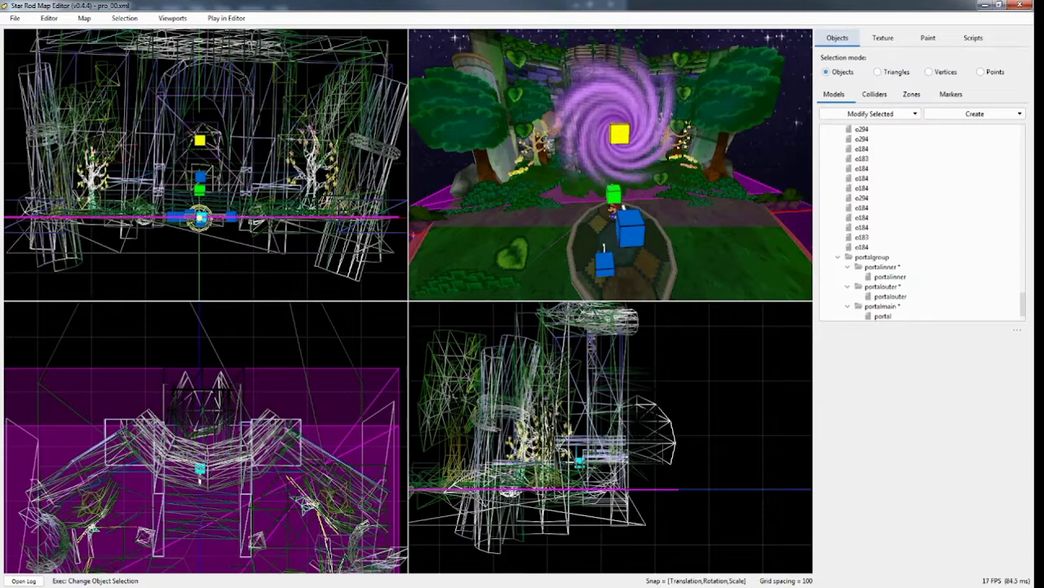
- Reopen the nov_07 forest island map via File > Open Map
click(13, 18)
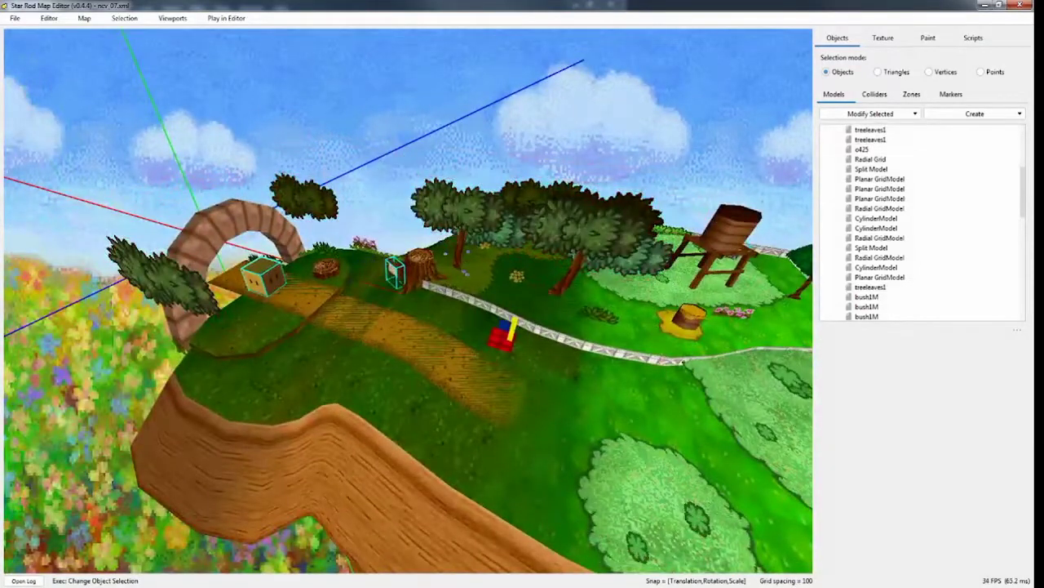
- Select all models using the flo_oldtree_reef3tif leaves texture, then return to Objects
click(882, 38)
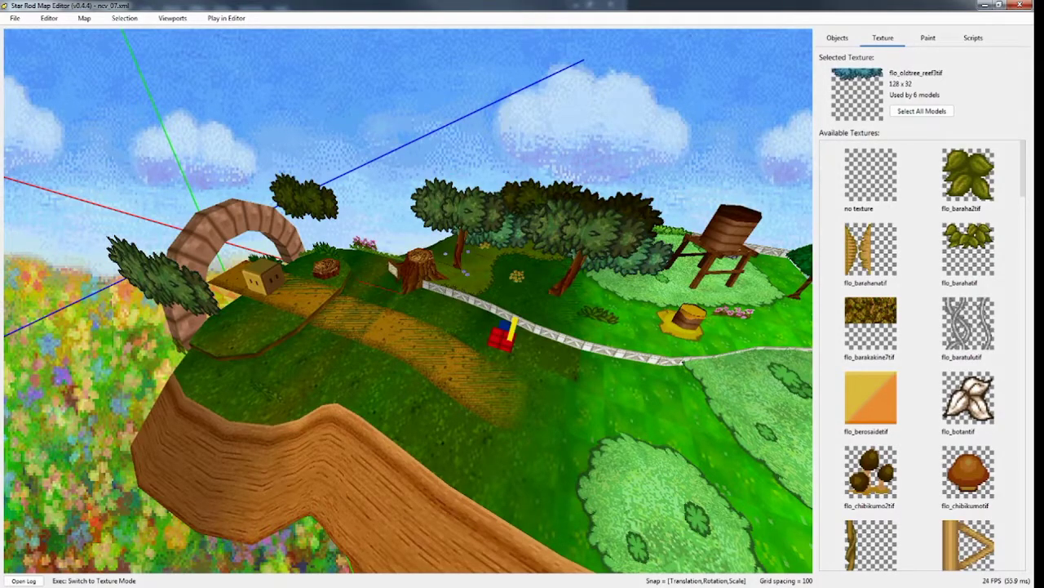
click(837, 37)
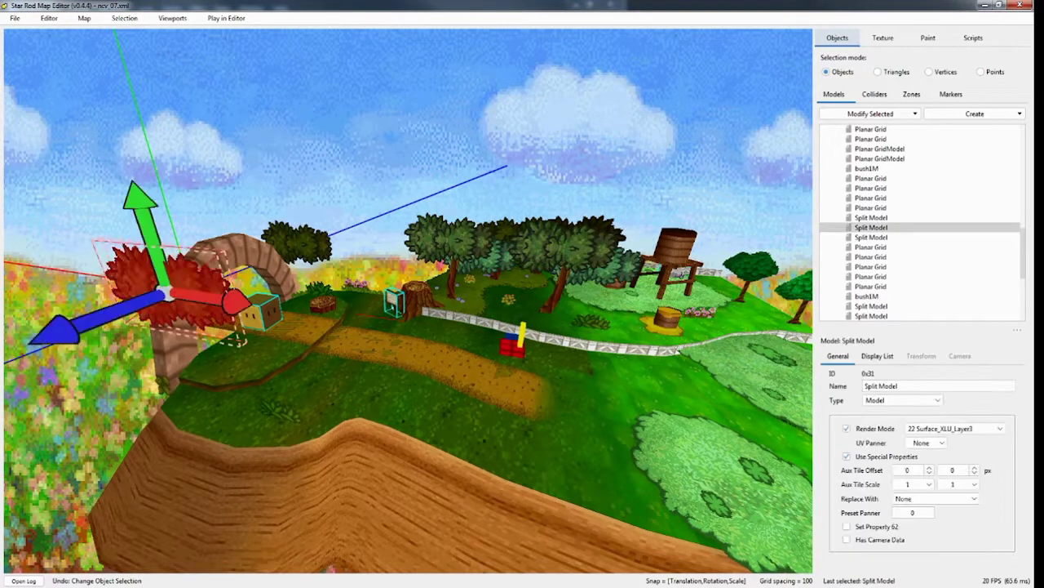
- Batch-set the selected leaf models' render mode to 0D AlphaTest
click(871, 113)
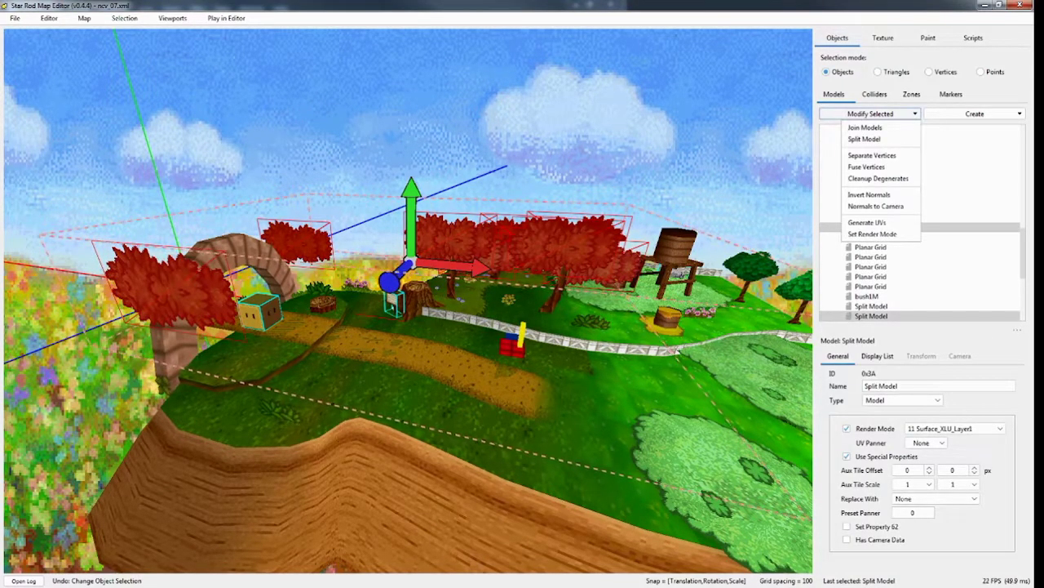
mouse_move(872, 234)
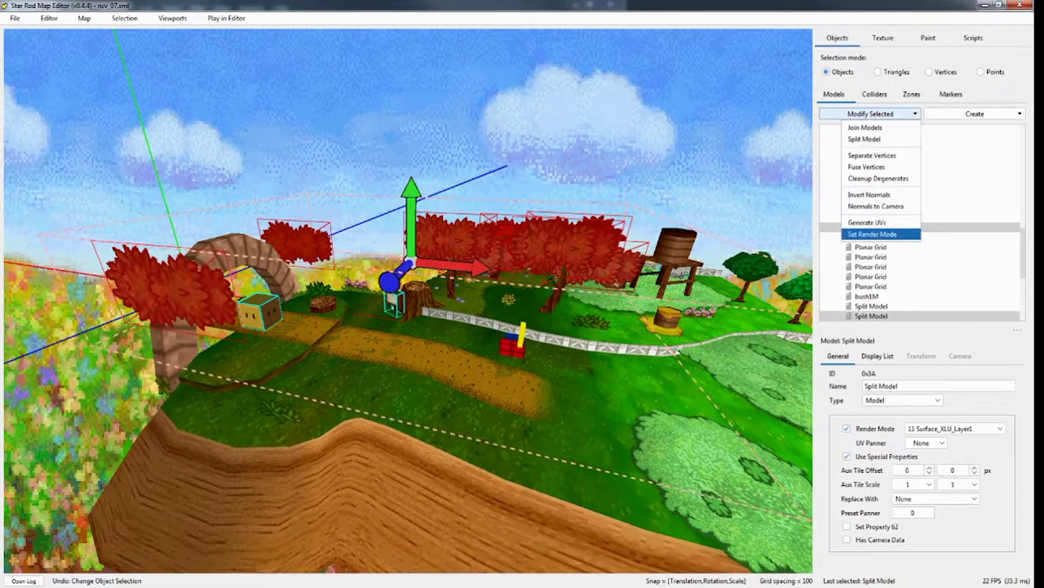
click(880, 234)
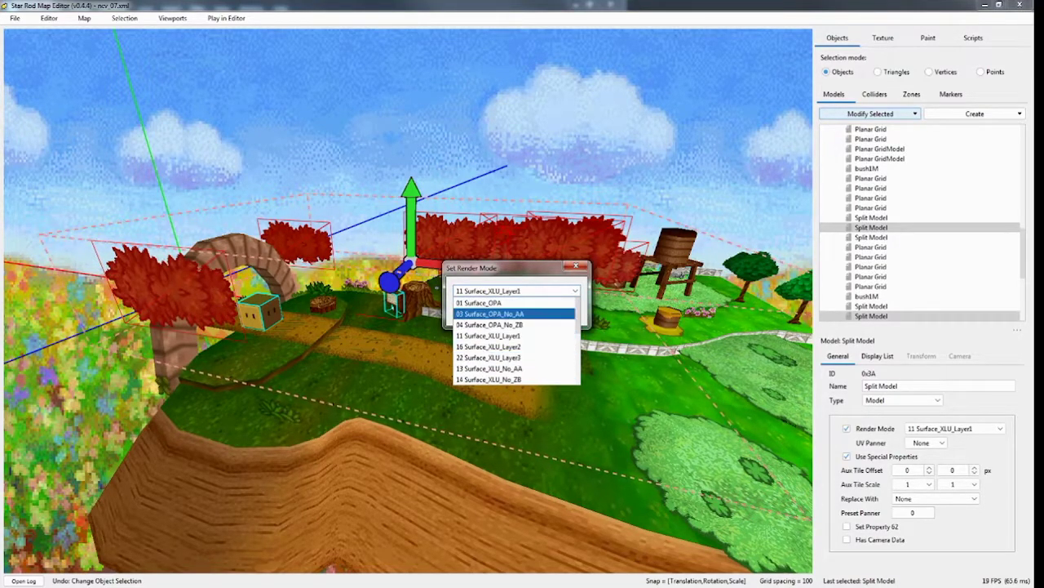
click(490, 290)
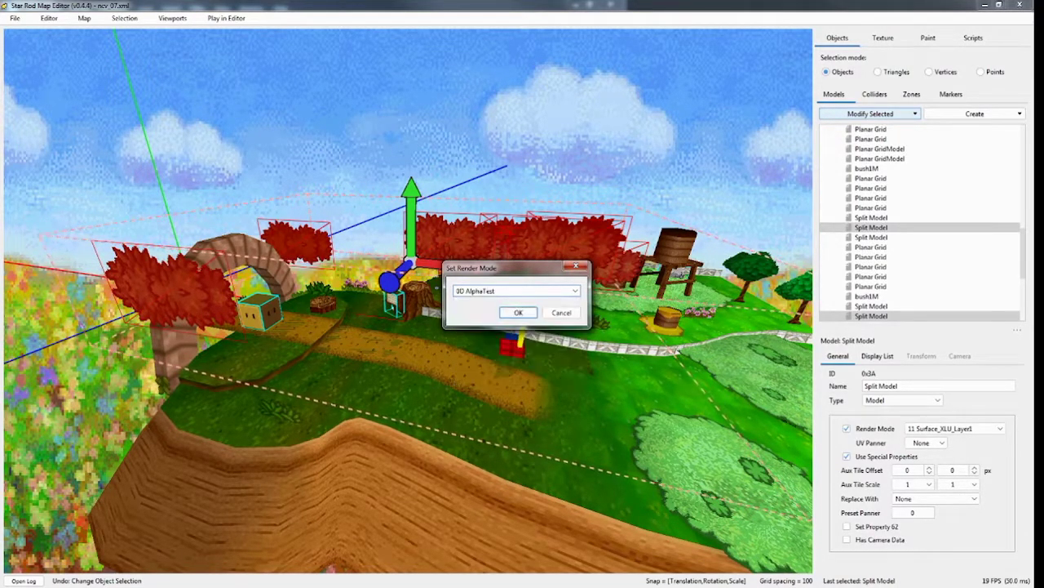
click(519, 313)
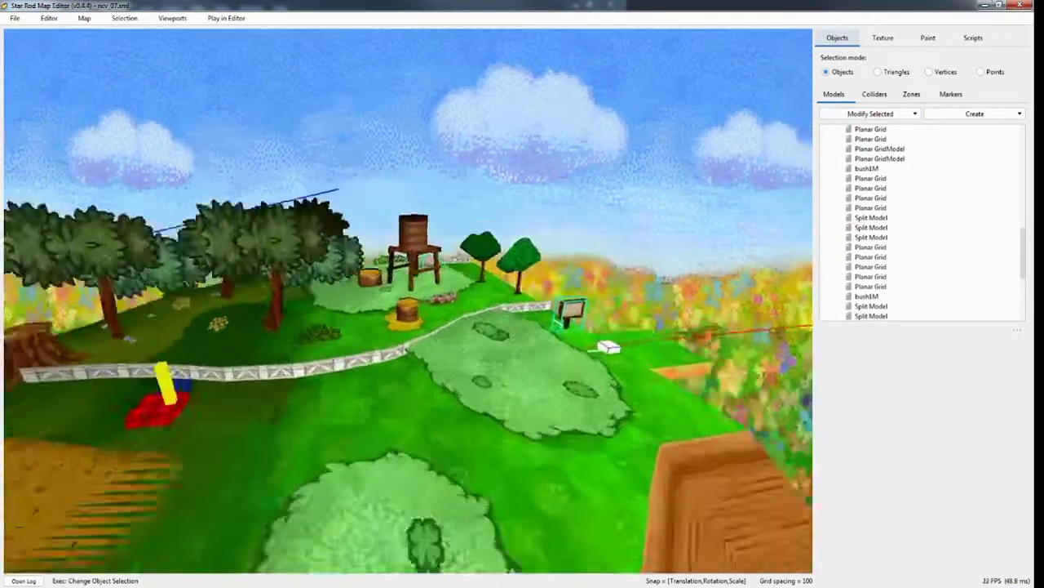